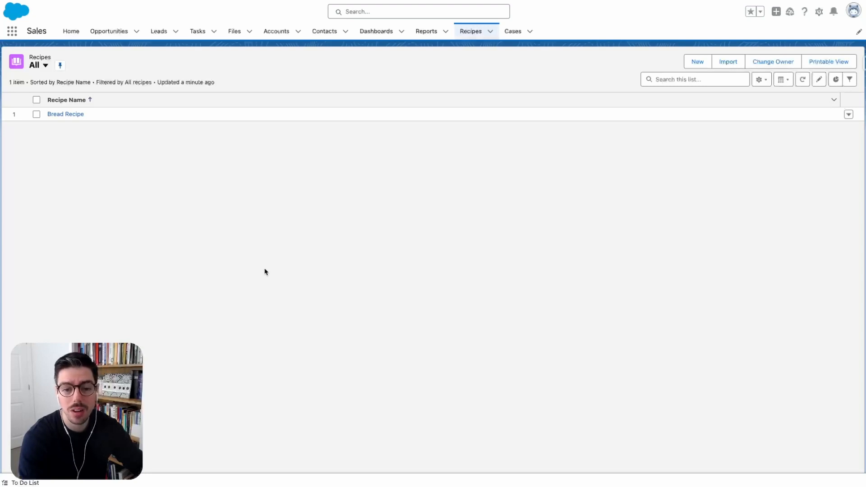
{"action": "mouse_move", "coordinate": [409, 234]}
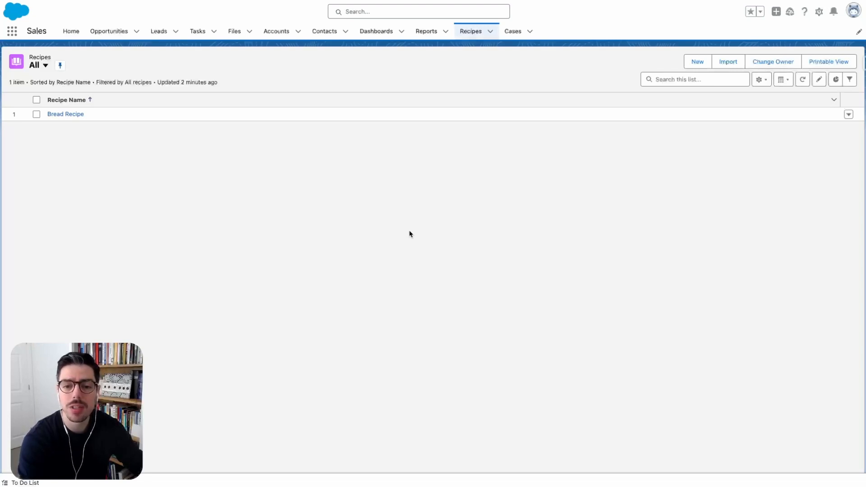
From the Recipe object's Fields & Relationships, begin a new custom field
{"action": "left_click", "coordinate": [819, 11]}
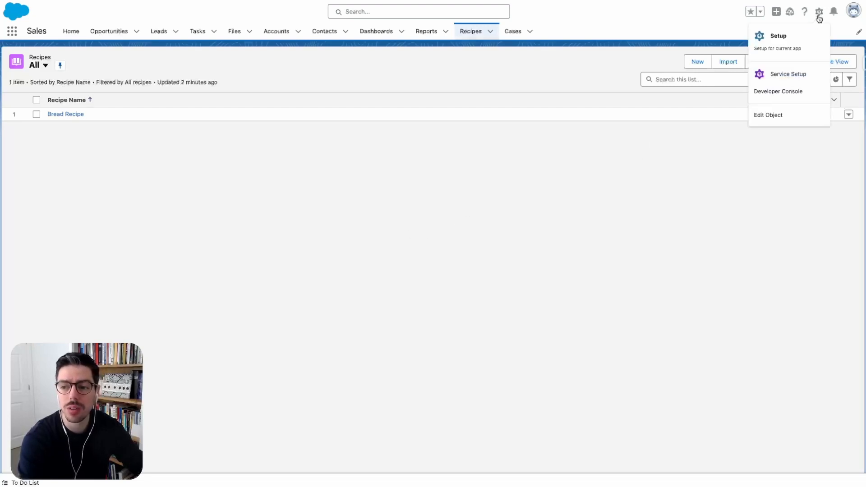
{"action": "left_click", "coordinate": [768, 115]}
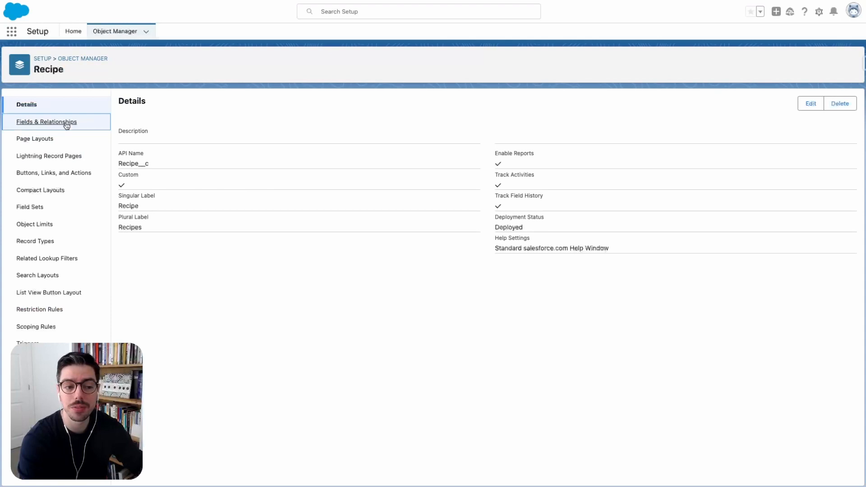
{"action": "left_click", "coordinate": [47, 122]}
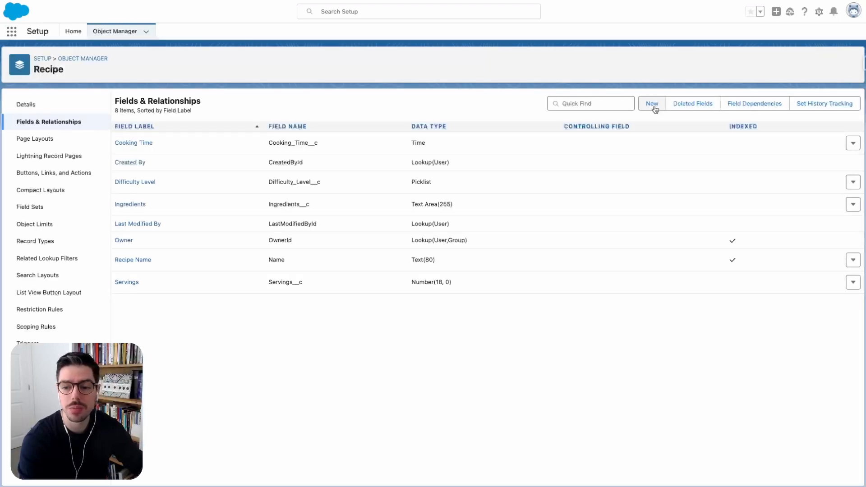
{"action": "left_click", "coordinate": [651, 103]}
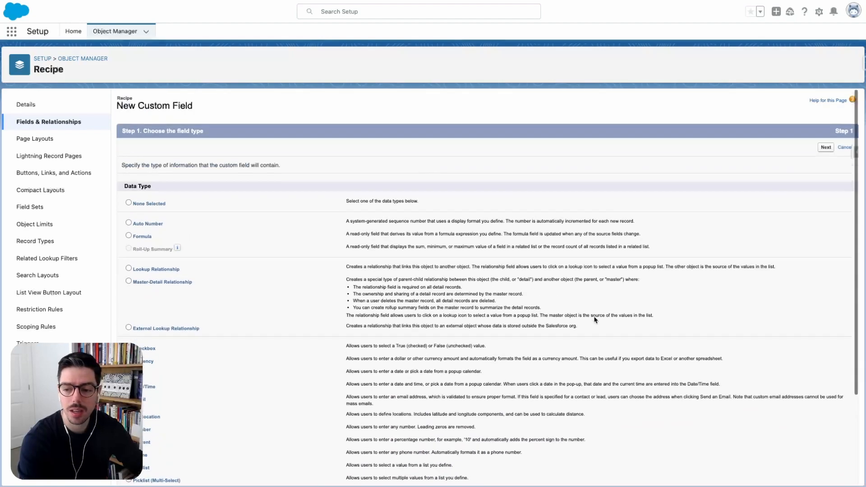
Define a Type of Meal picklist with values entered one per line, ending with Finger Foods
{"action": "left_click", "coordinate": [824, 147]}
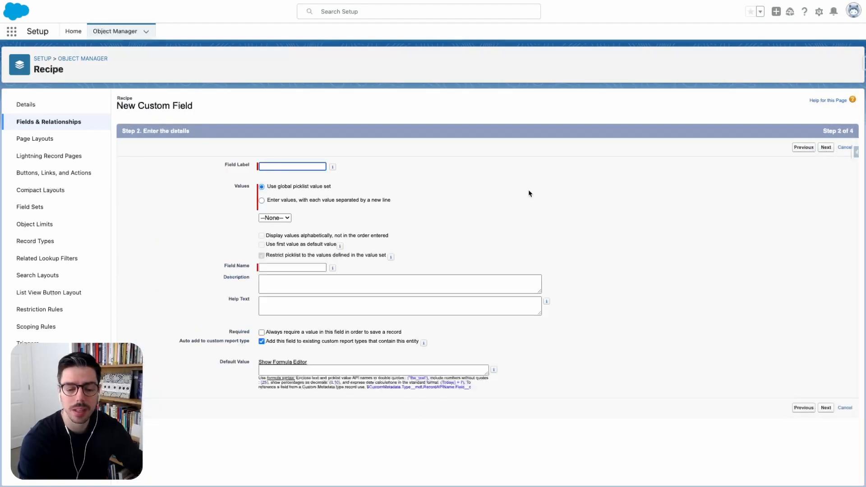
{"action": "type", "text": "Ty"}
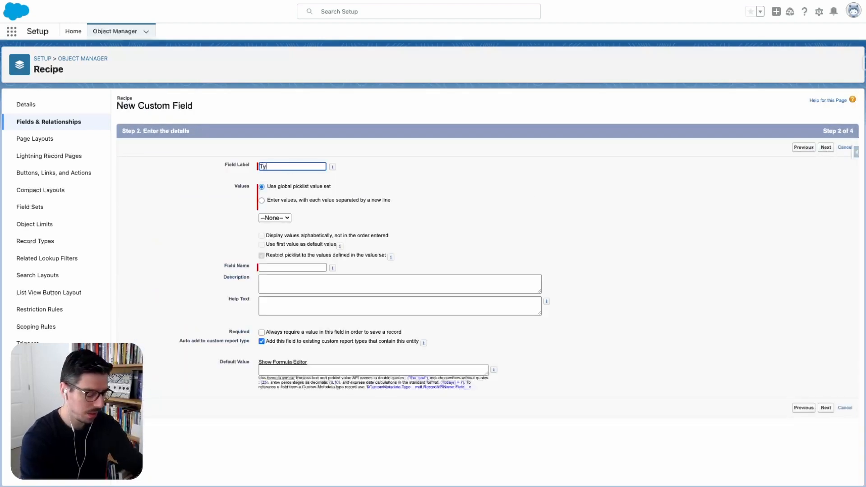
{"action": "left_click", "coordinate": [261, 200]}
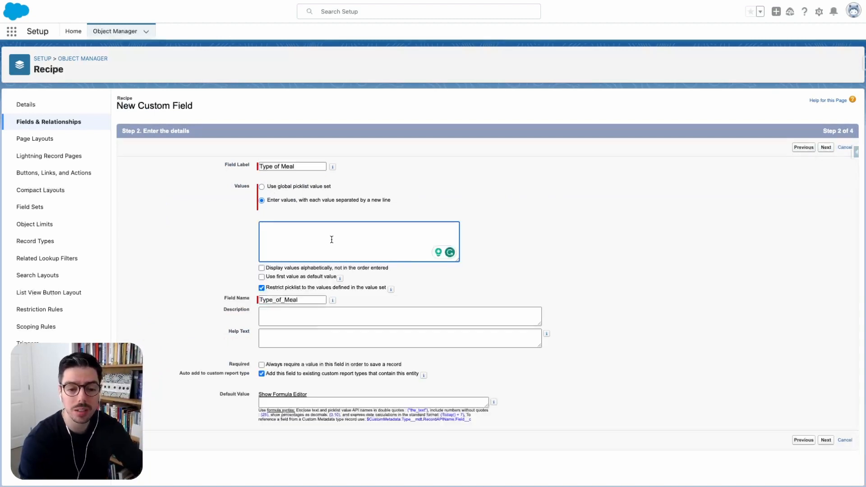
{"action": "type", "text": "Omelettes"}
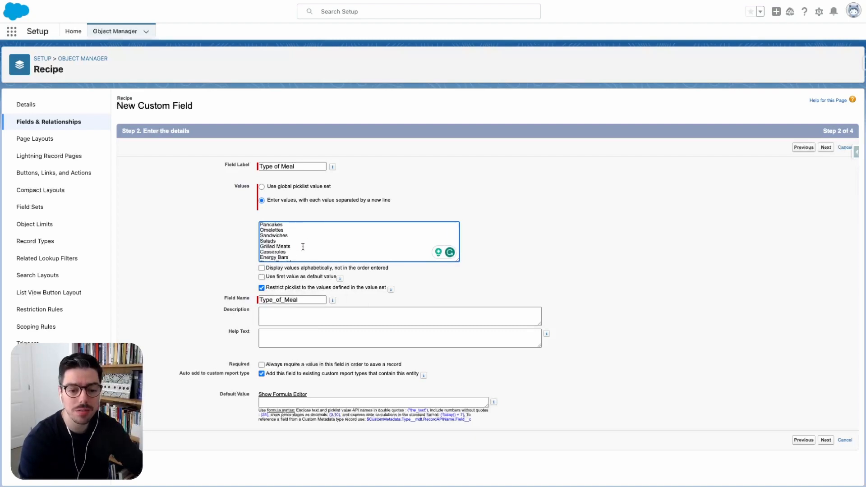
{"action": "type", "text": "Finger Foods"}
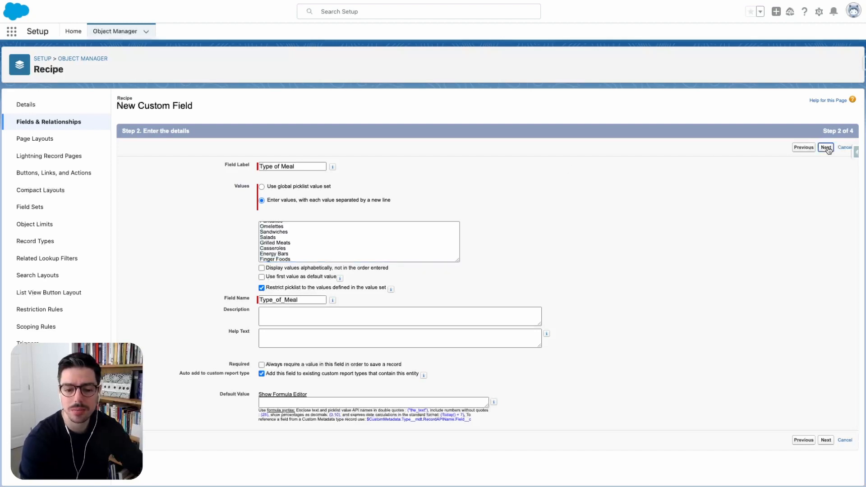
Make Type of Meal visible to all profiles and add it to Recipe Layout
{"action": "left_click", "coordinate": [825, 148]}
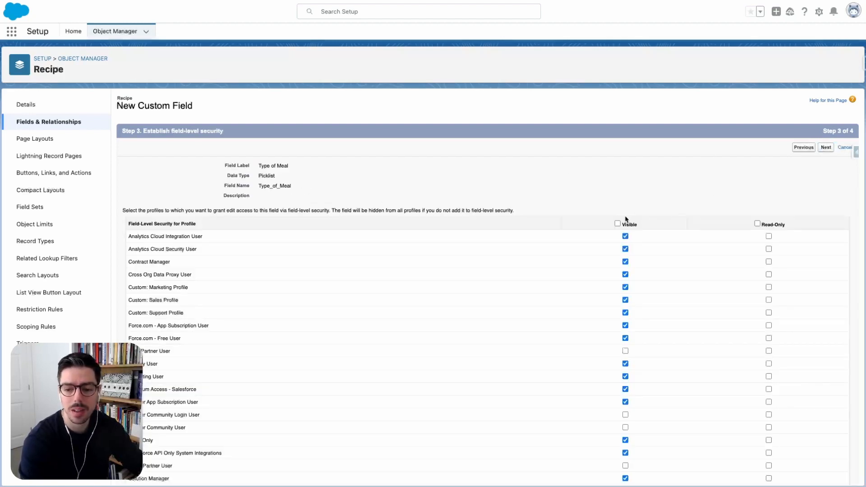
{"action": "left_click", "coordinate": [617, 224]}
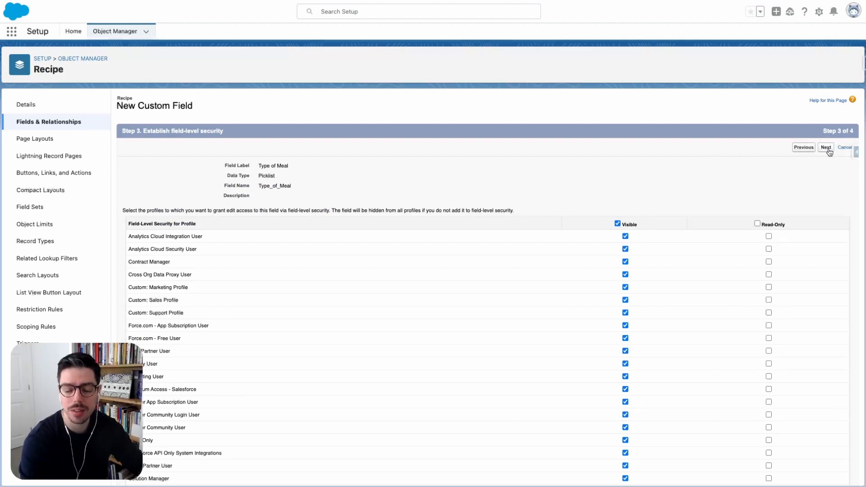
{"action": "left_click", "coordinate": [825, 148]}
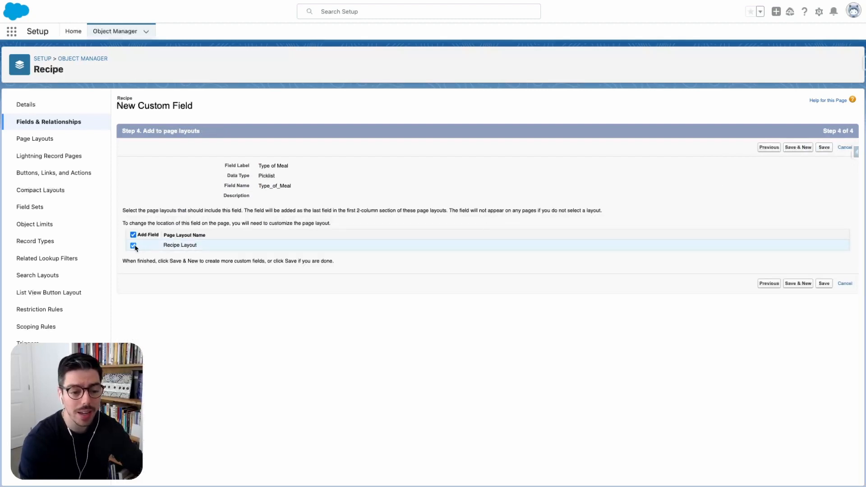
{"action": "left_click", "coordinate": [133, 245]}
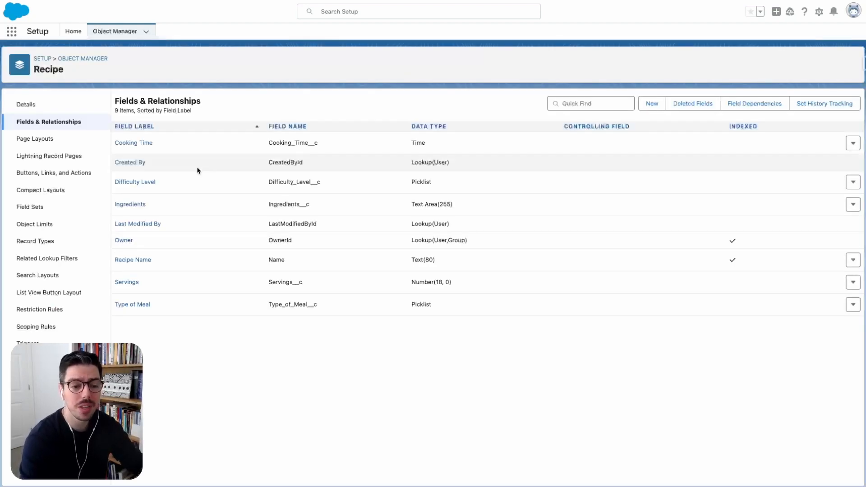
{"action": "mouse_move", "coordinate": [34, 138]}
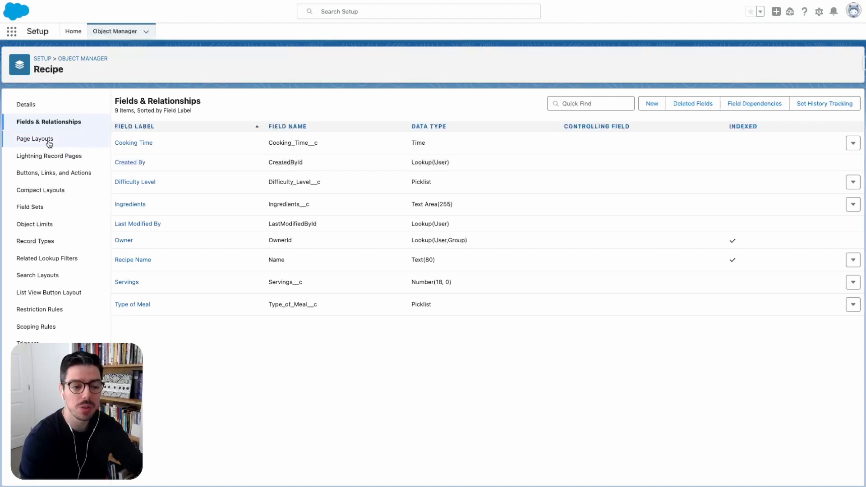
Save a new Recipe page layout named Breakfast, based on Recipe Layout
{"action": "left_click", "coordinate": [35, 139]}
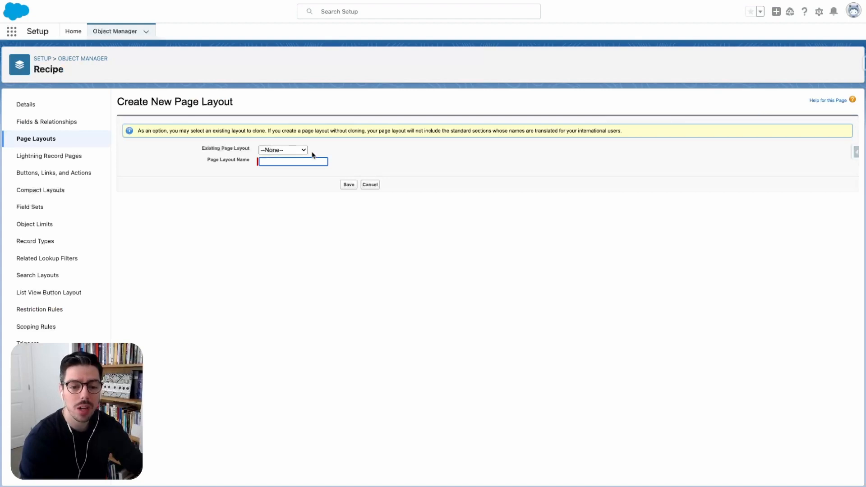
{"action": "left_click", "coordinate": [282, 150]}
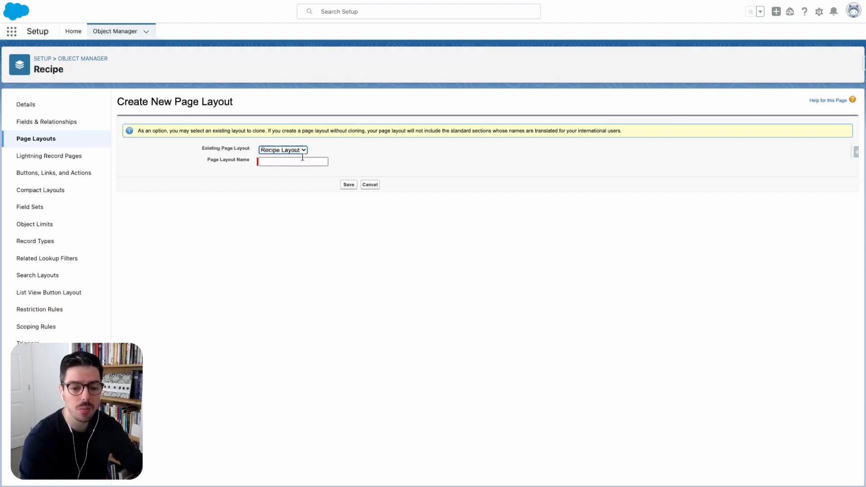
{"action": "left_click", "coordinate": [292, 162]}
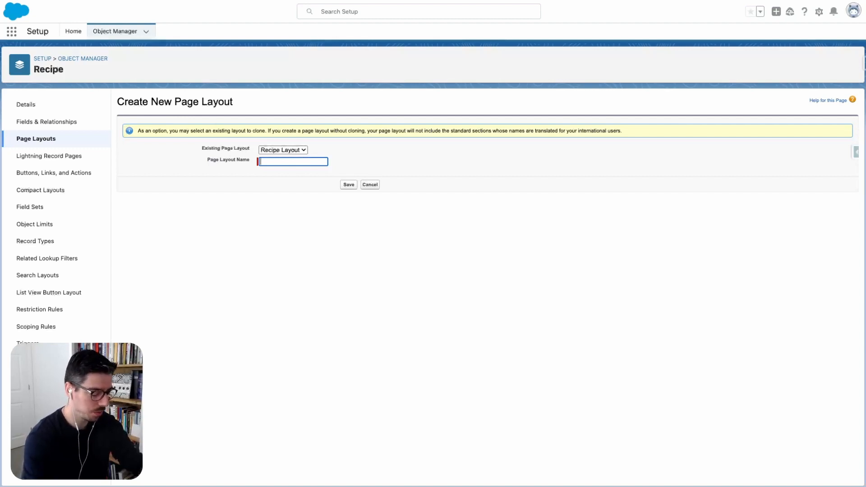
{"action": "type", "text": "Breakfast"}
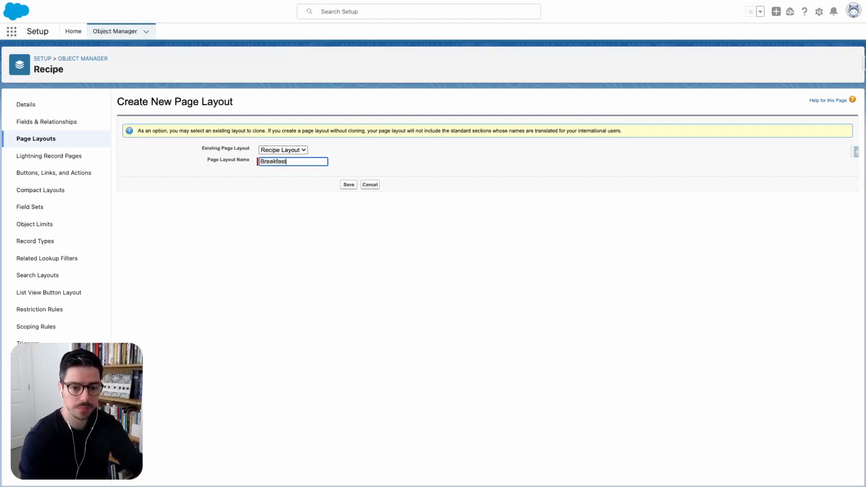
{"action": "left_click", "coordinate": [347, 184]}
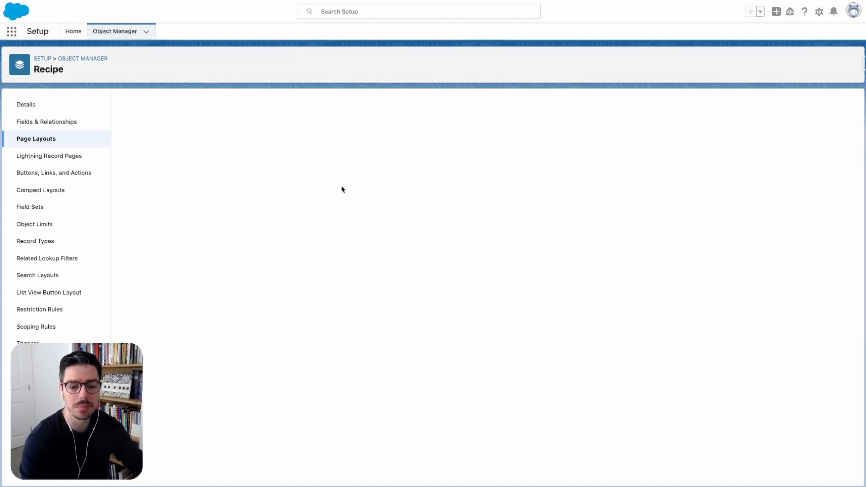
{"action": "left_click", "coordinate": [36, 138]}
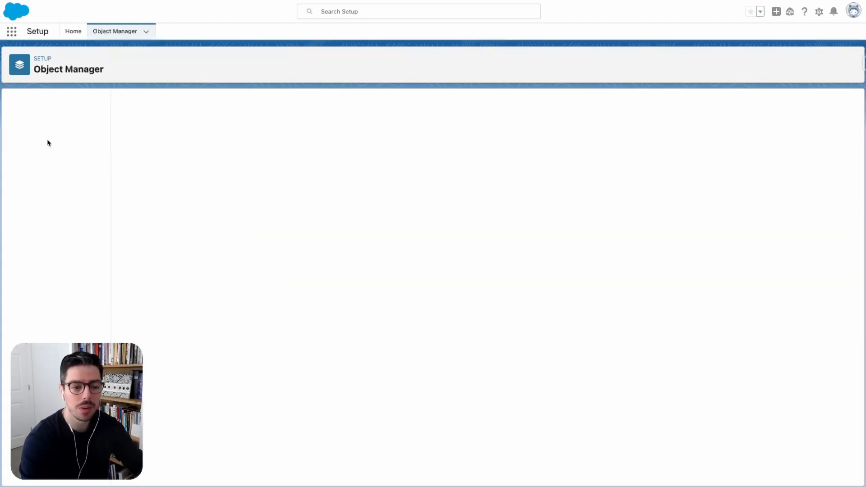
Create a Lunch page layout copied from Recipe Layout
{"action": "left_click", "coordinate": [36, 138]}
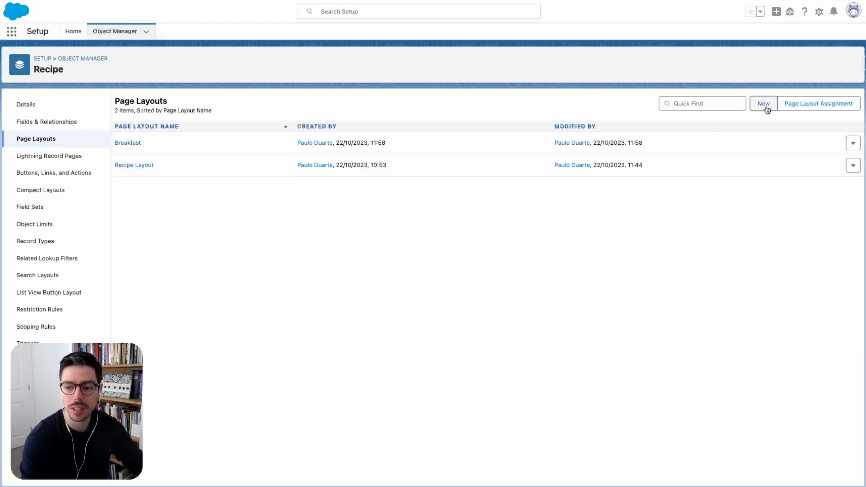
{"action": "left_click", "coordinate": [763, 103]}
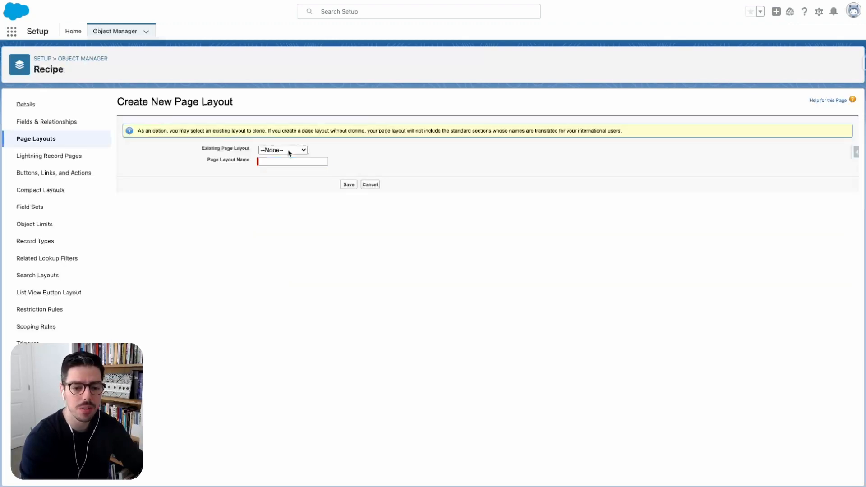
{"action": "mouse_move", "coordinate": [299, 172]}
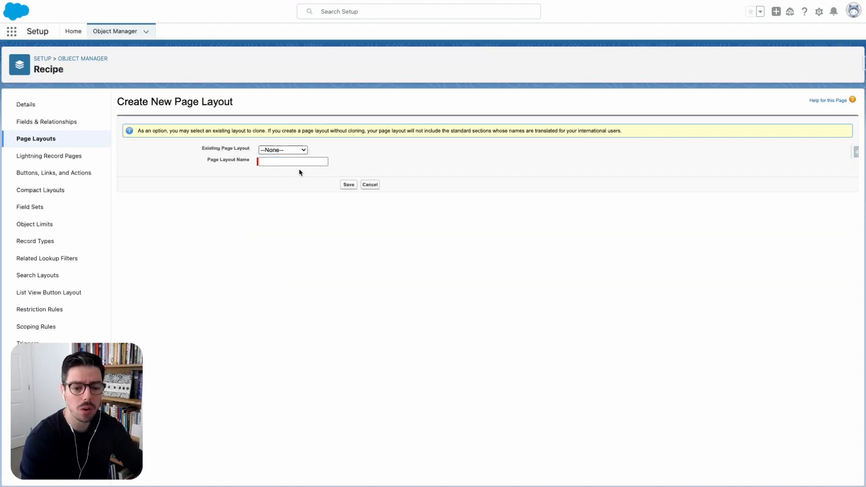
{"action": "left_click", "coordinate": [282, 150]}
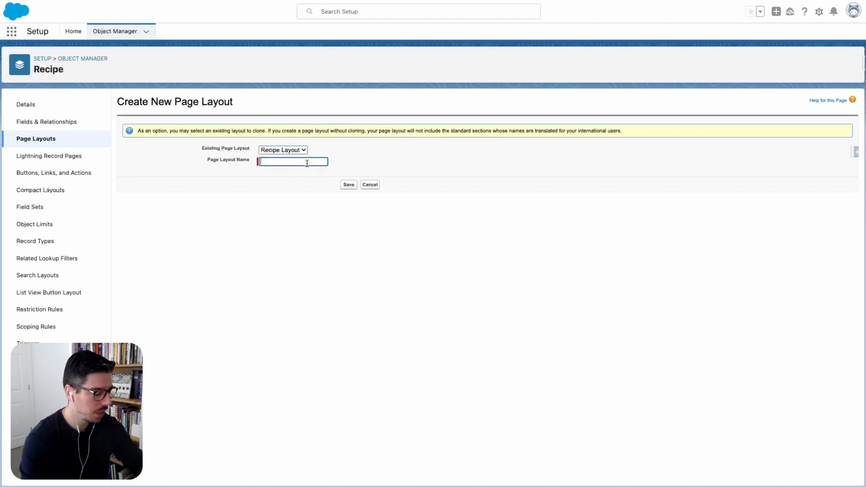
{"action": "type", "text": "Lunch"}
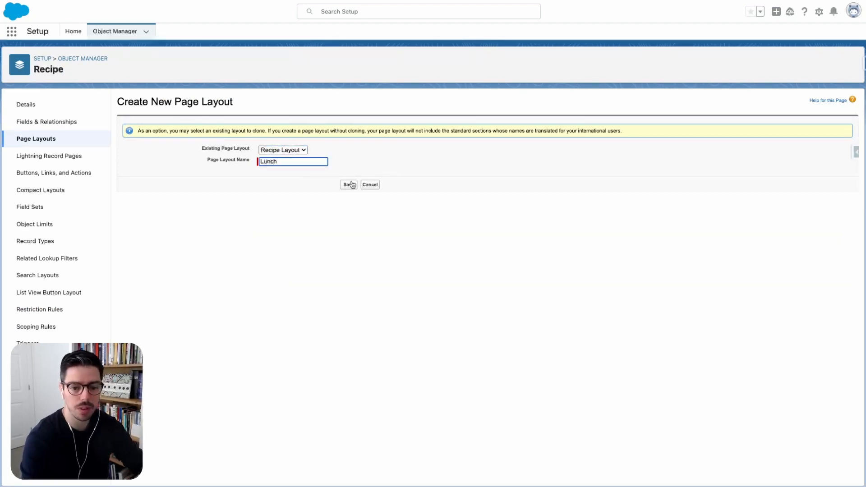
{"action": "left_click", "coordinate": [348, 185]}
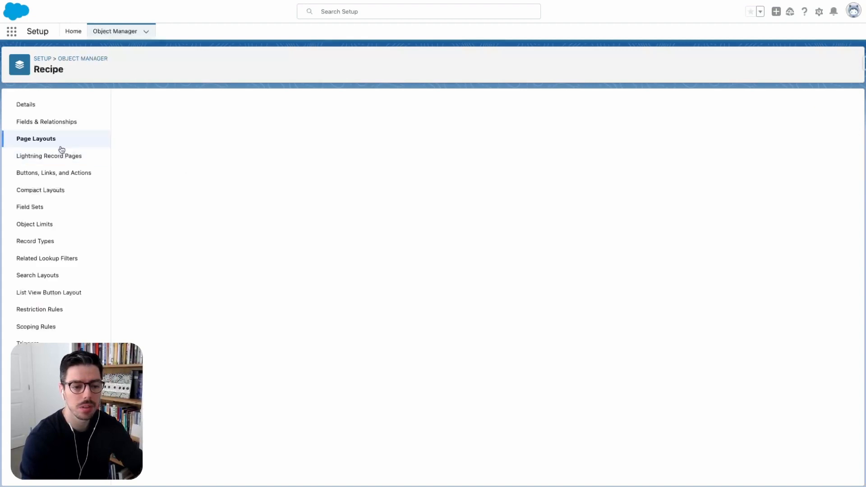
Create a Dinner page layout copied from Recipe Layout
{"action": "left_click", "coordinate": [36, 138]}
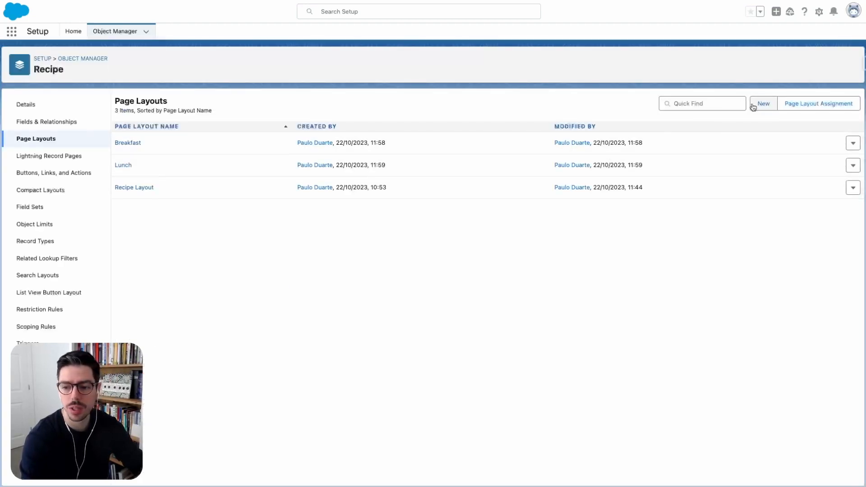
{"action": "left_click", "coordinate": [763, 104]}
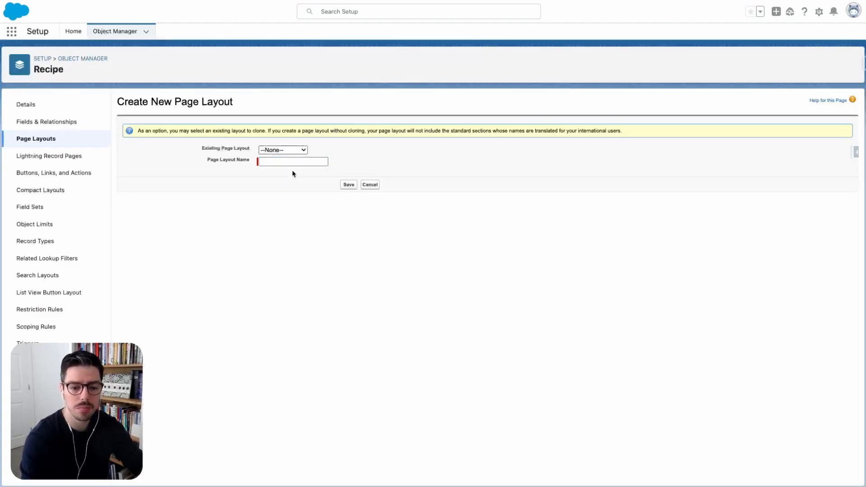
{"action": "left_click", "coordinate": [282, 150]}
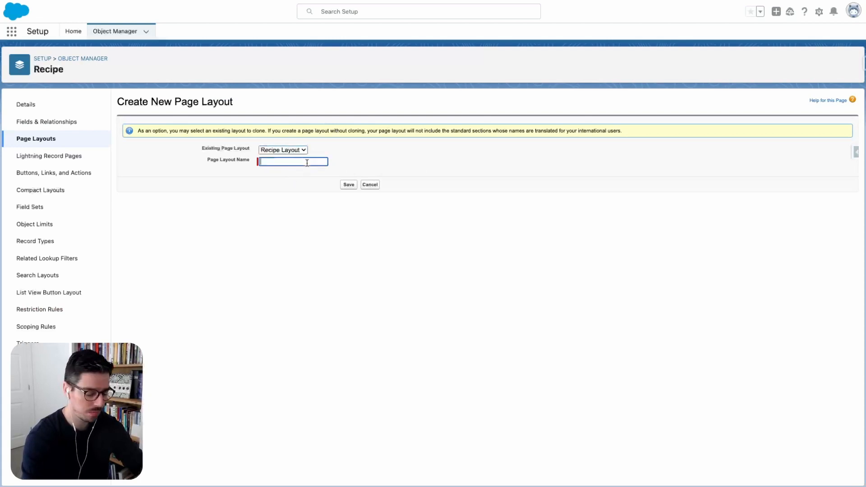
{"action": "type", "text": "Dinner"}
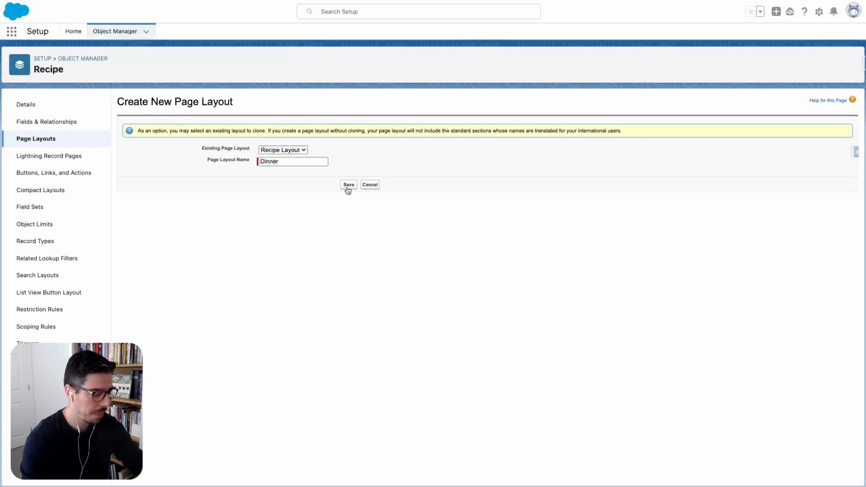
{"action": "left_click", "coordinate": [347, 185]}
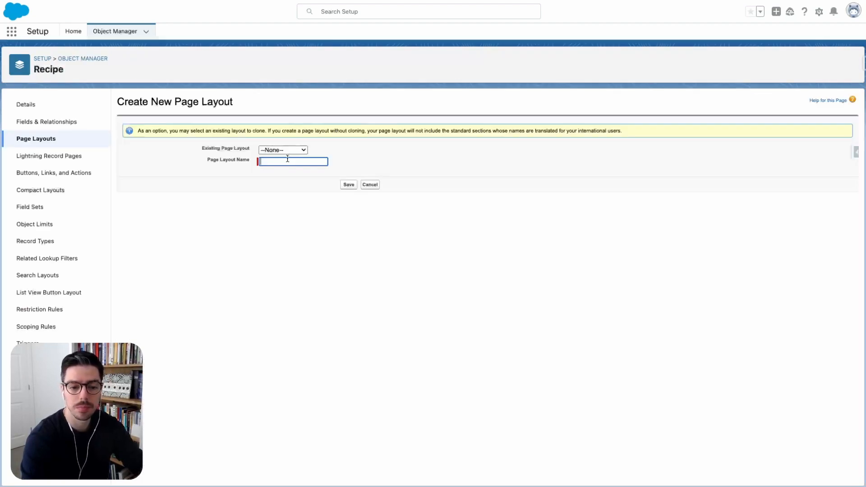
Create a Snacks page layout copied from Recipe Layout
{"action": "left_click", "coordinate": [283, 150]}
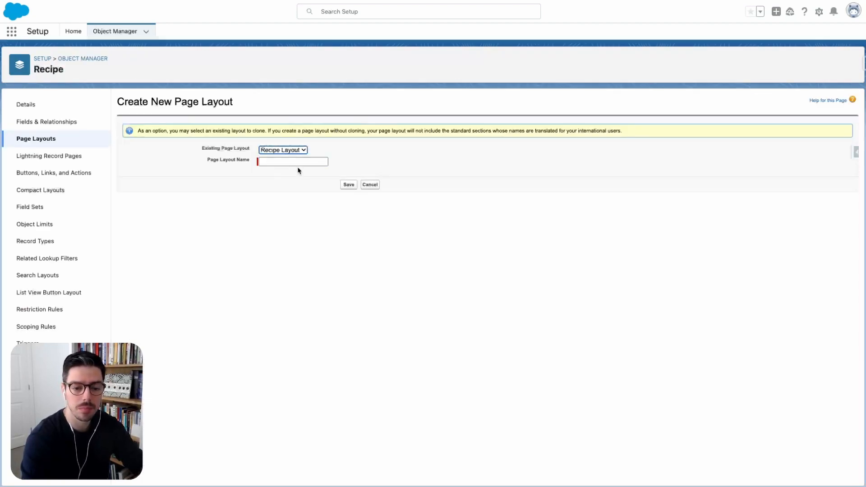
{"action": "type", "text": "Snack"}
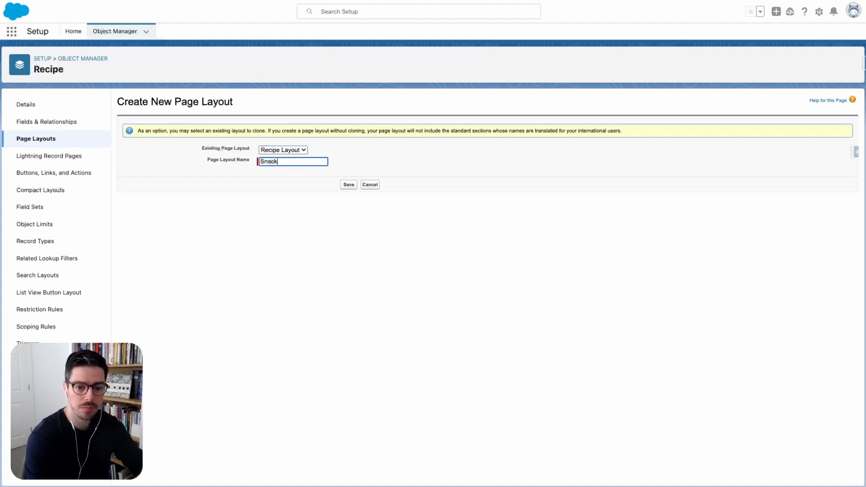
{"action": "type", "text": "s"}
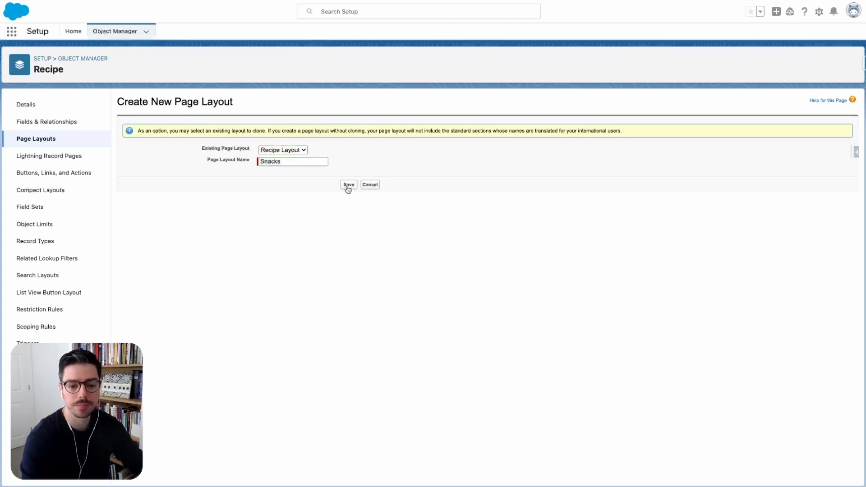
{"action": "left_click", "coordinate": [348, 185]}
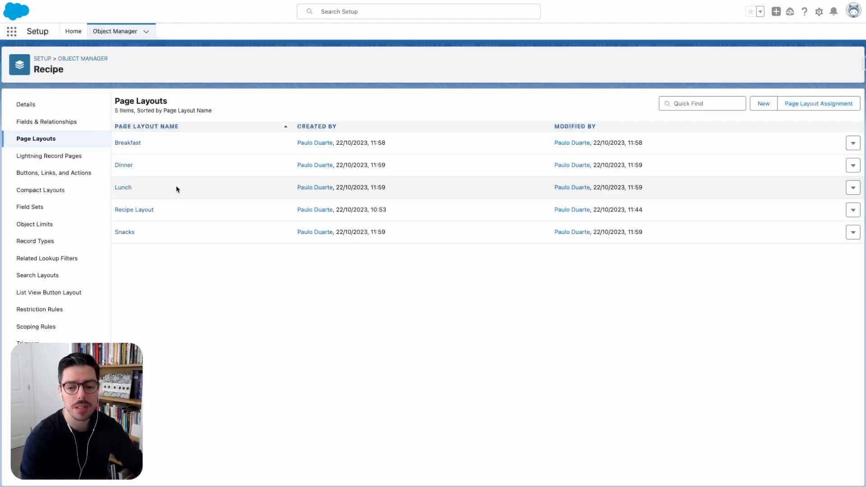
{"action": "mouse_move", "coordinate": [53, 173]}
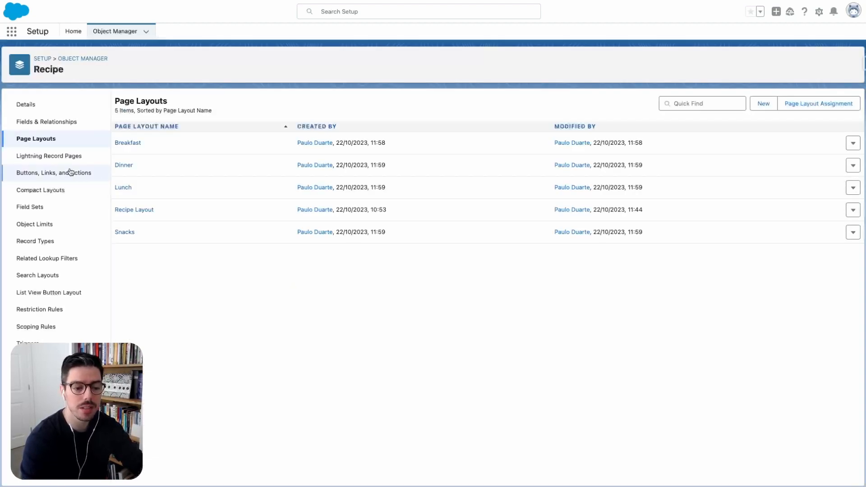
Label a new Recipe record type Breakfast, keep all profiles available, and continue
{"action": "left_click", "coordinate": [35, 242]}
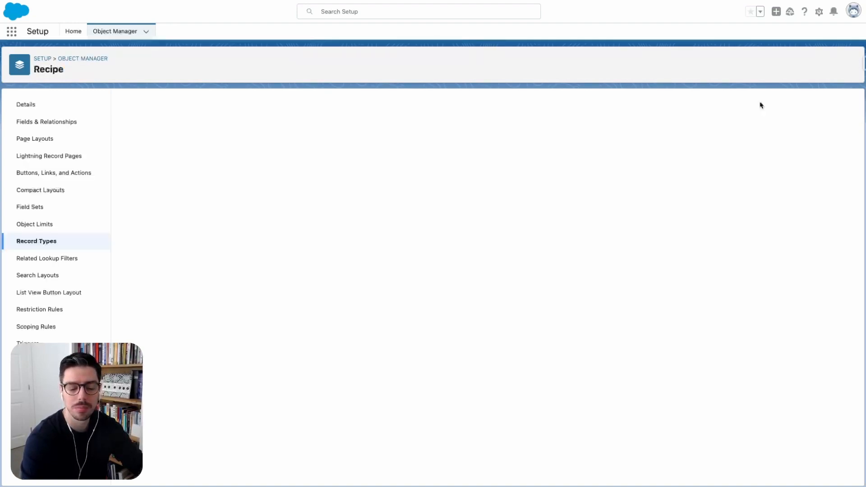
{"action": "left_click", "coordinate": [37, 241]}
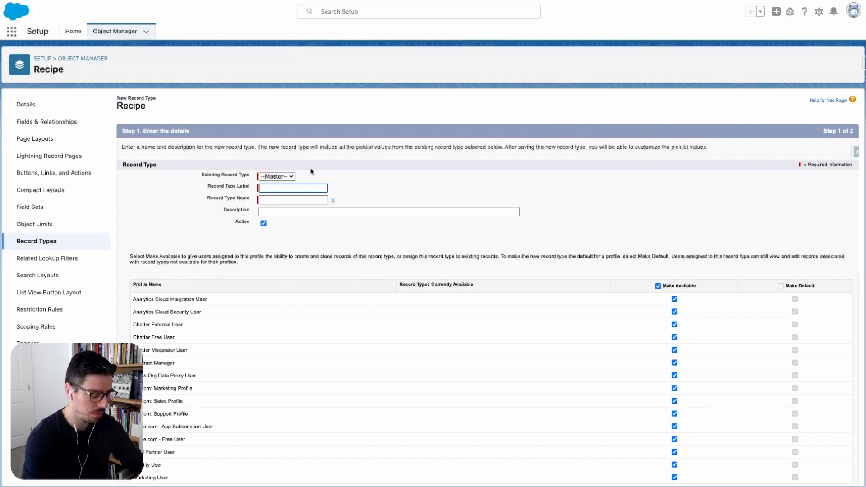
{"action": "type", "text": "Breakfast"}
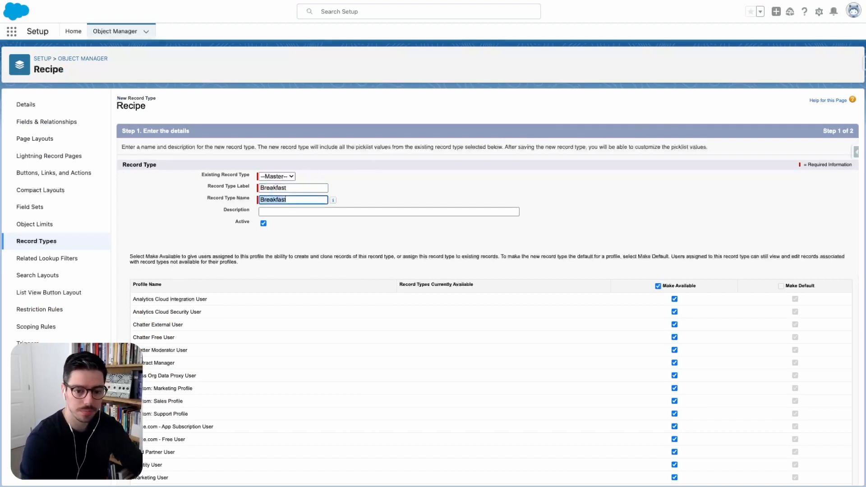
{"action": "mouse_move", "coordinate": [329, 242]}
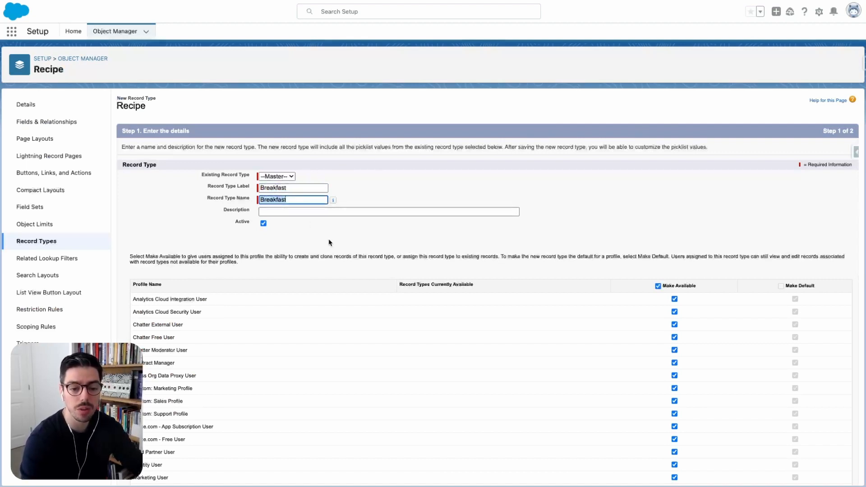
{"action": "scroll", "scroll_direction": "down", "scroll_amount": 3}
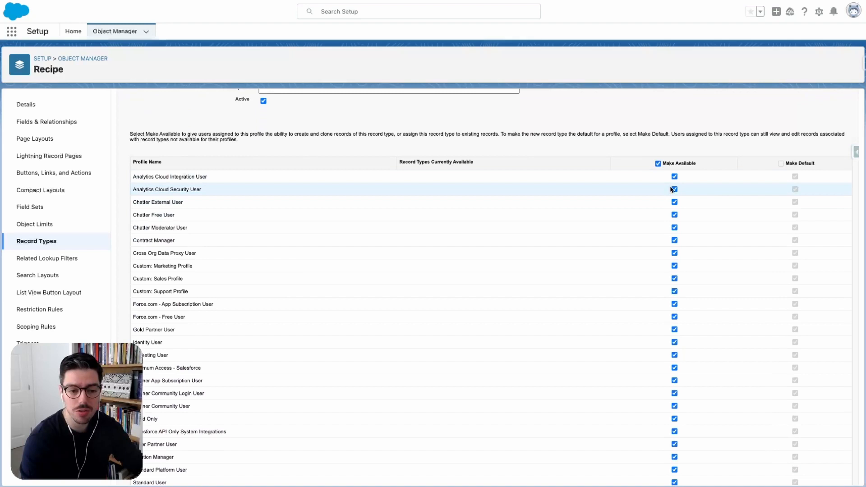
{"action": "mouse_move", "coordinate": [797, 169]}
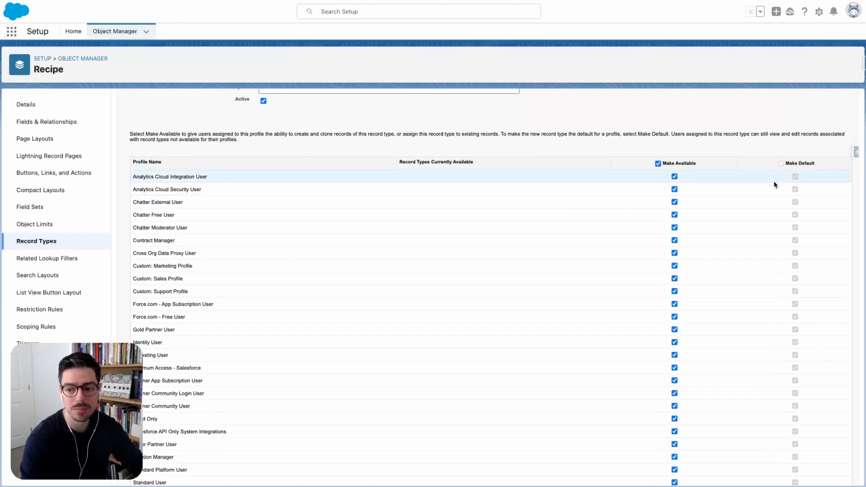
{"action": "scroll", "scroll_direction": "down", "scroll_amount": 3}
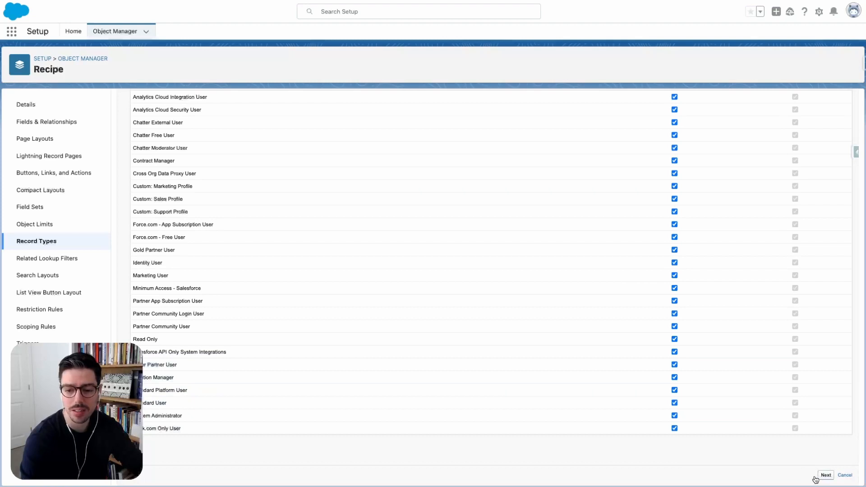
{"action": "mouse_move", "coordinate": [625, 330]}
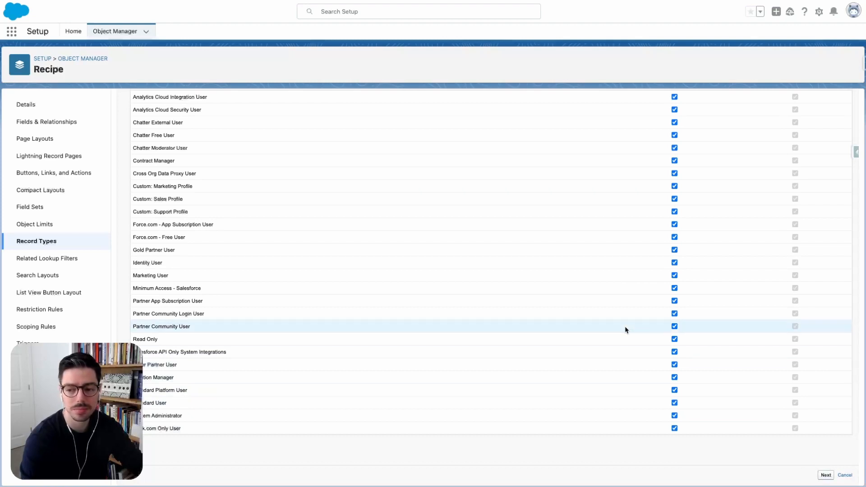
{"action": "left_click", "coordinate": [825, 475]}
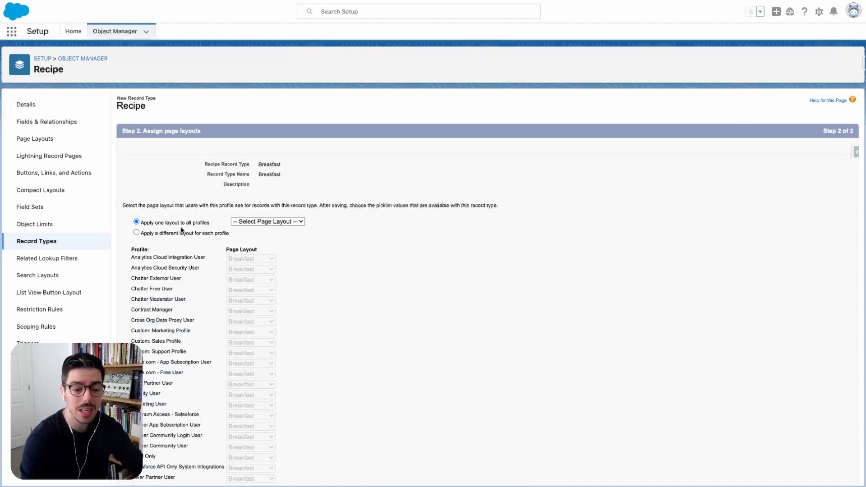
{"action": "mouse_move", "coordinate": [281, 226]}
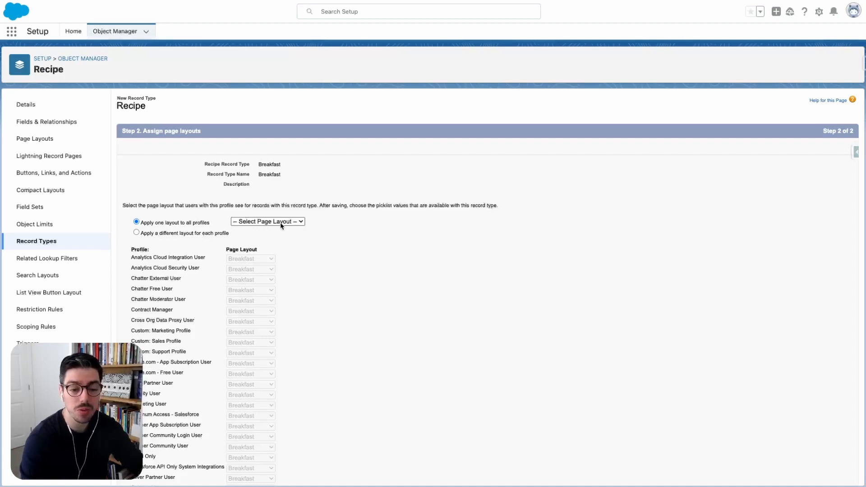
{"action": "mouse_move", "coordinate": [276, 232]}
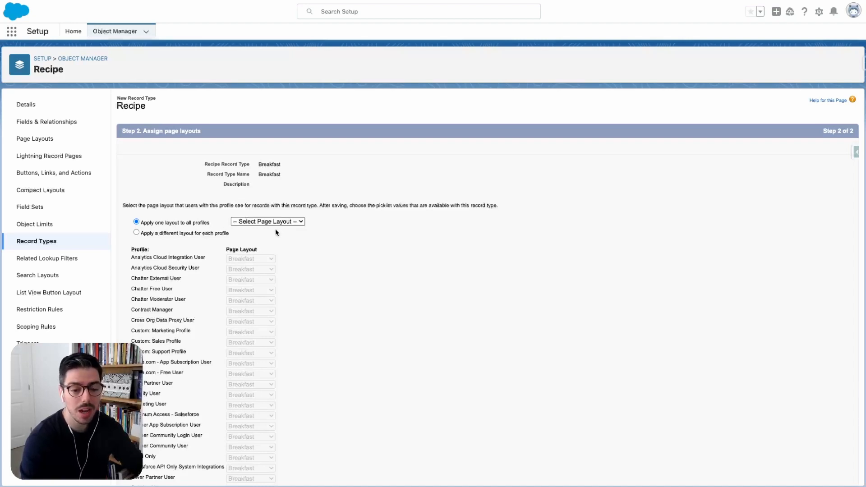
Apply the Breakfast page layout to all profiles and save the record type
{"action": "left_click", "coordinate": [268, 221]}
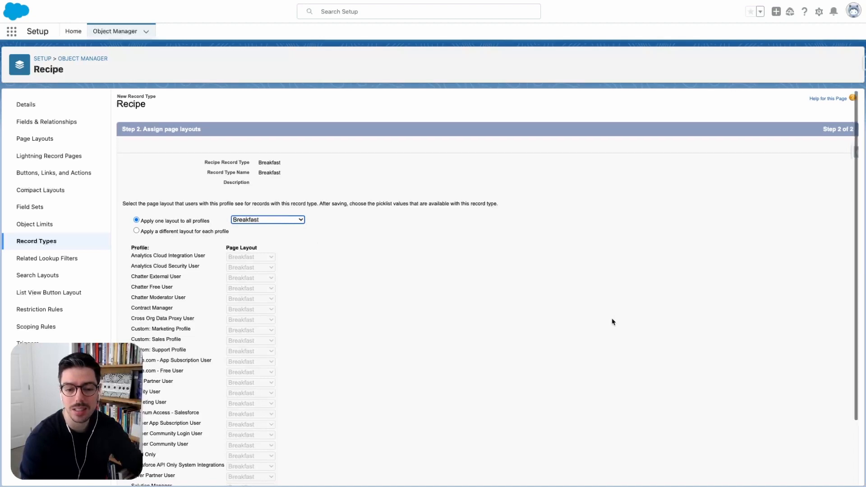
{"action": "scroll", "scroll_direction": "down", "scroll_amount": 3}
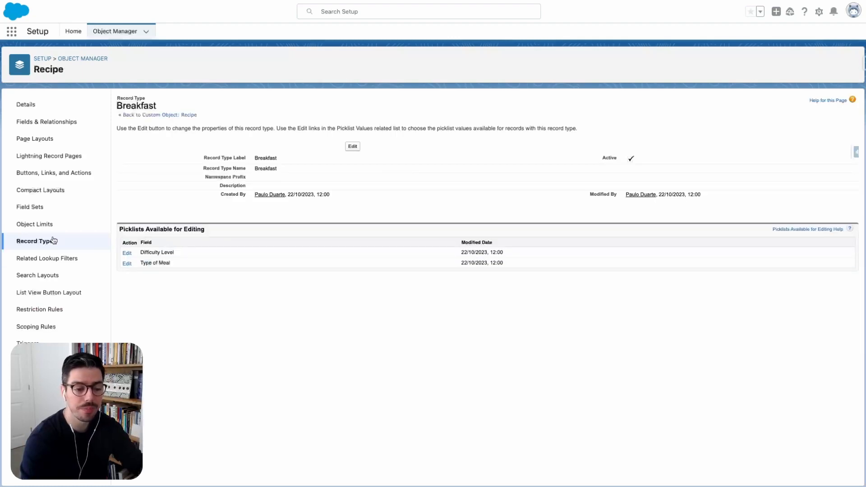
Create an active Lunch record type for all profiles, using the Lunch layout
{"action": "left_click", "coordinate": [36, 241]}
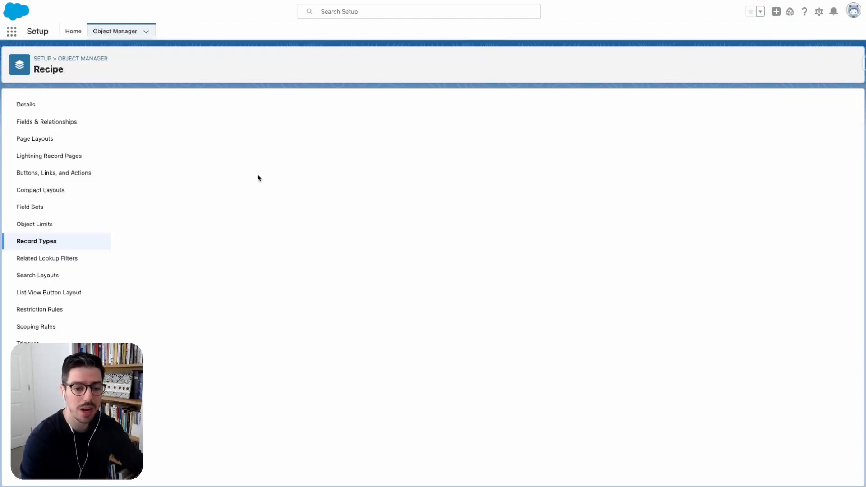
{"action": "mouse_move", "coordinate": [219, 179]}
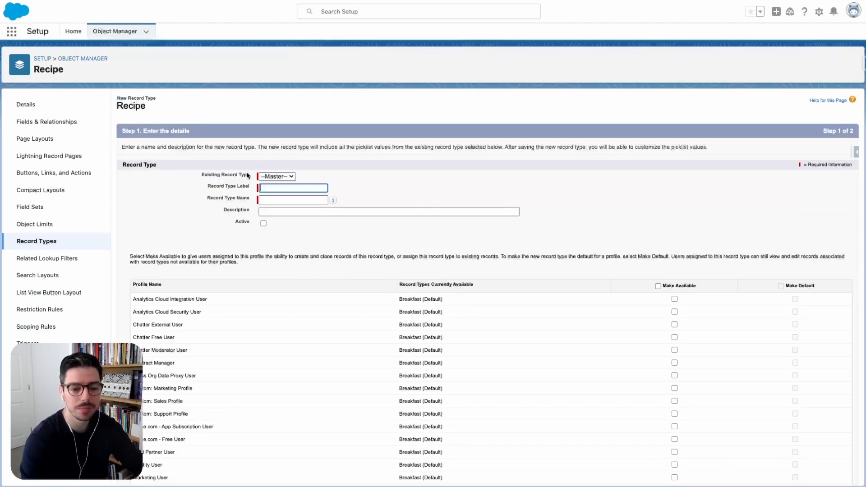
{"action": "type", "text": "Lunch"}
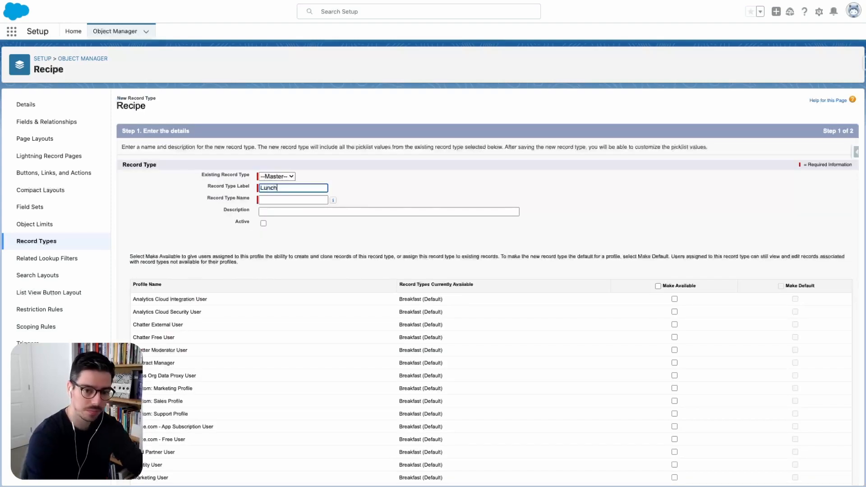
{"action": "left_click", "coordinate": [264, 223]}
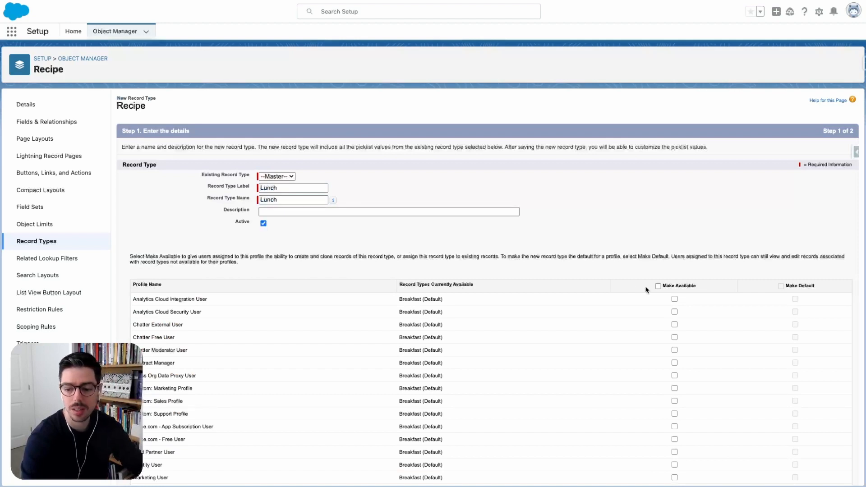
{"action": "left_click", "coordinate": [658, 286]}
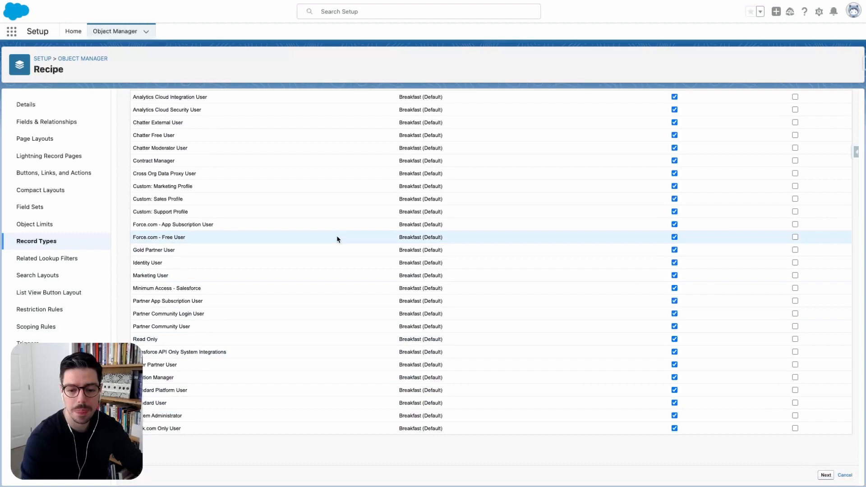
{"action": "left_click", "coordinate": [824, 475]}
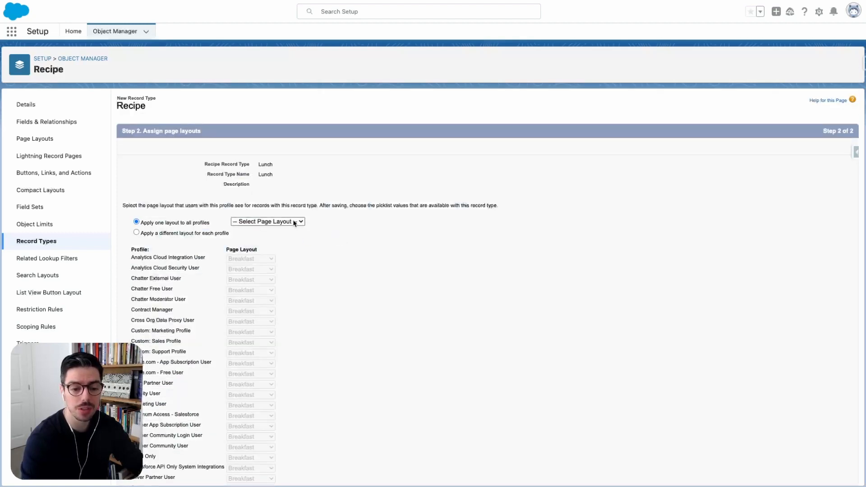
{"action": "left_click", "coordinate": [267, 221]}
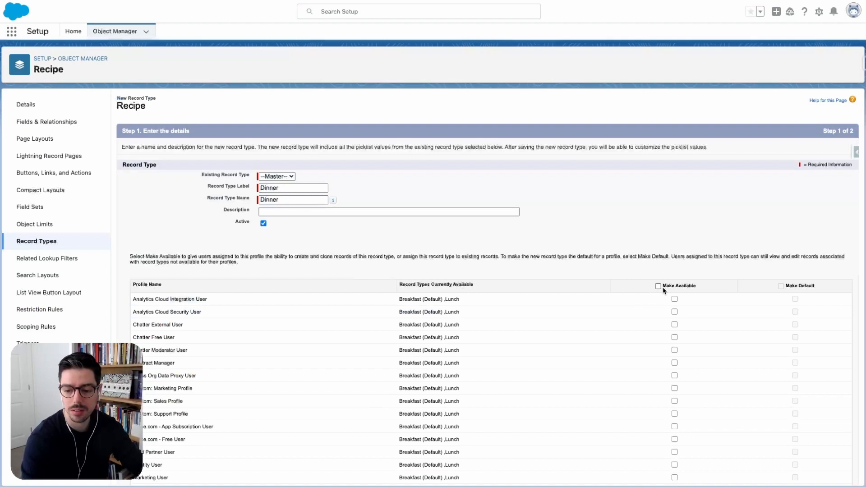
Make Dinner available to all profiles, assign the Dinner layout, and save
{"action": "left_click", "coordinate": [658, 286]}
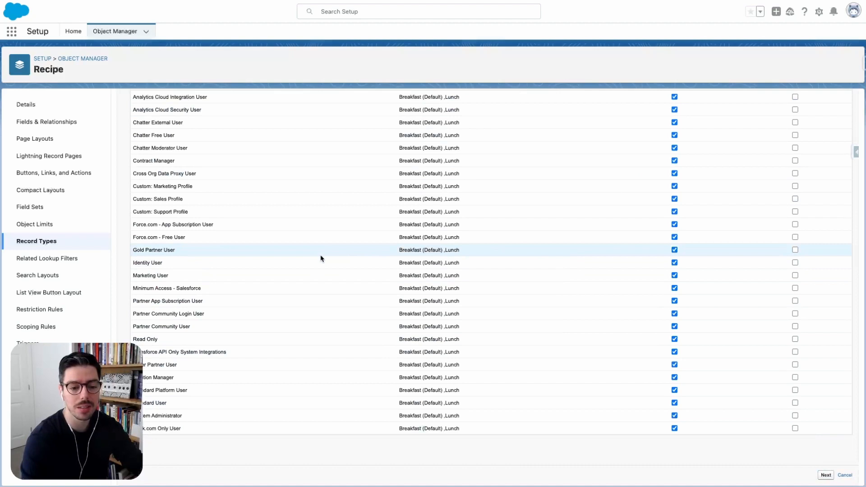
{"action": "left_click", "coordinate": [825, 475]}
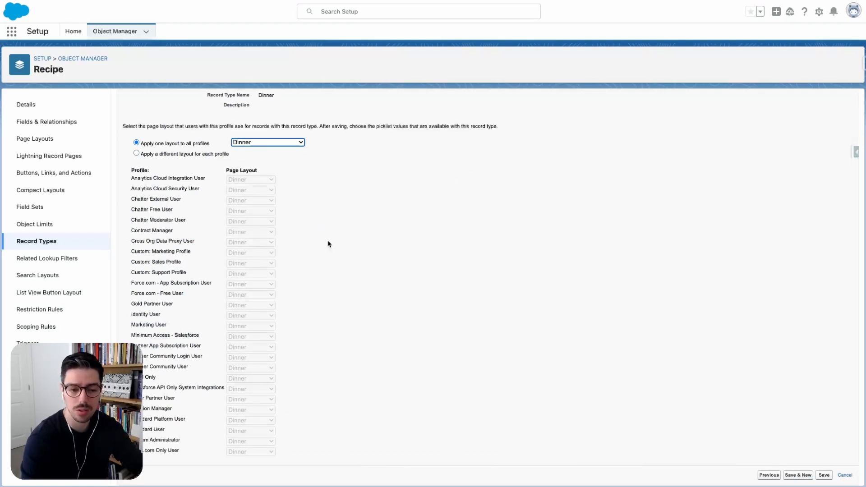
{"action": "mouse_move", "coordinate": [238, 194]}
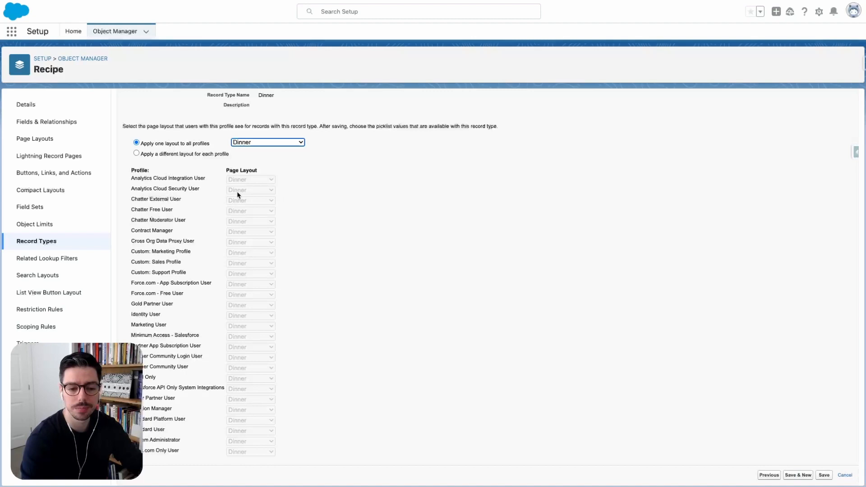
{"action": "left_click", "coordinate": [845, 475]}
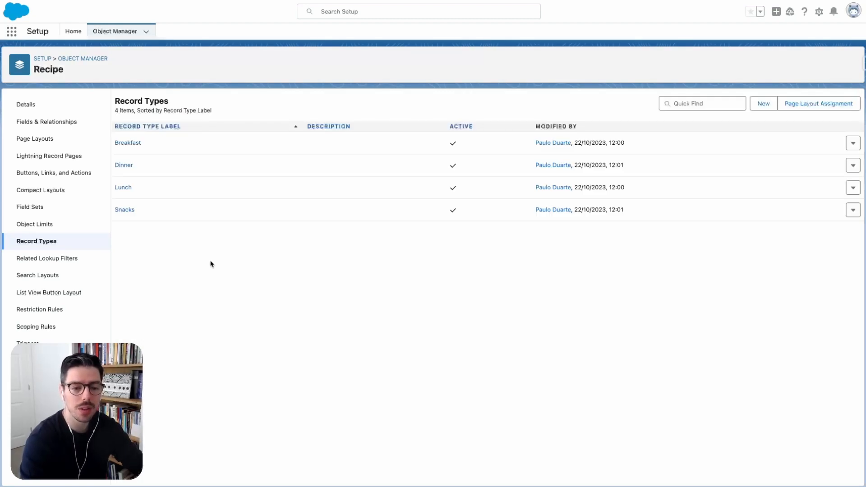
Remove Sandwiches through Finger Foods from Breakfast's Type of Meal values and save
{"action": "left_click", "coordinate": [128, 142]}
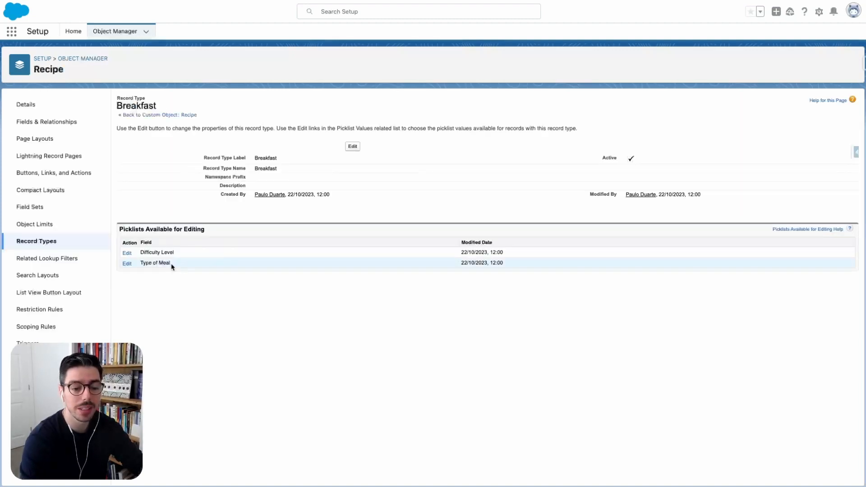
{"action": "left_click", "coordinate": [127, 263]}
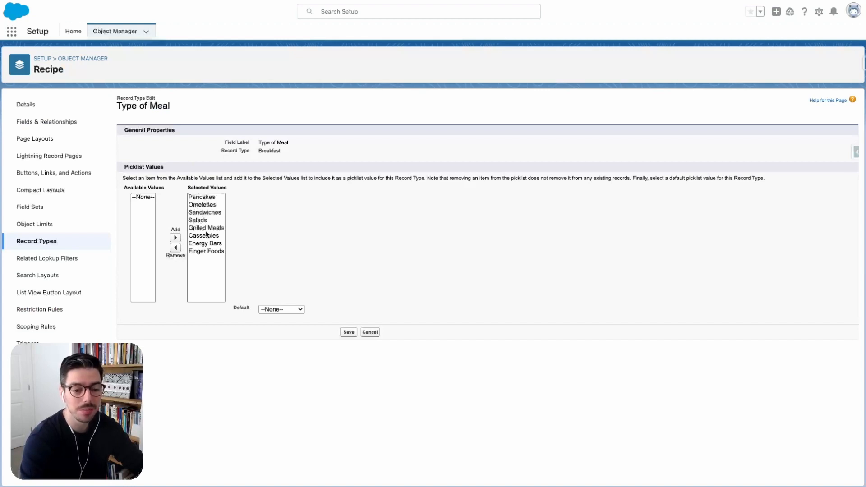
{"action": "left_click", "coordinate": [206, 224]}
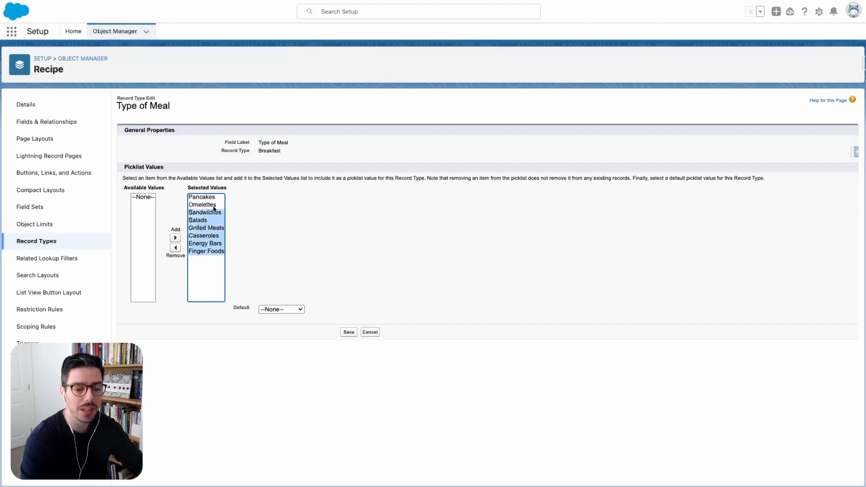
{"action": "left_click", "coordinate": [175, 247]}
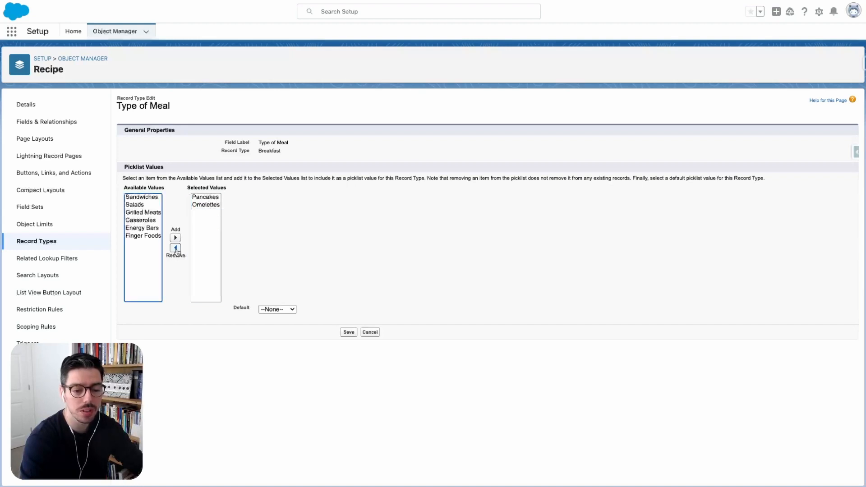
{"action": "left_click", "coordinate": [347, 332]}
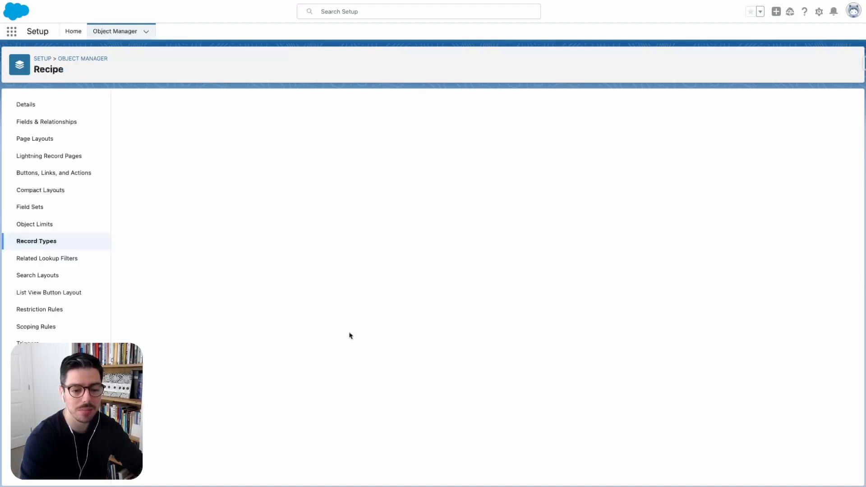
Remove Pancakes, Omelettes and Grilled Meats through Finger Foods from Lunch's Type of Meal
{"action": "left_click", "coordinate": [37, 241]}
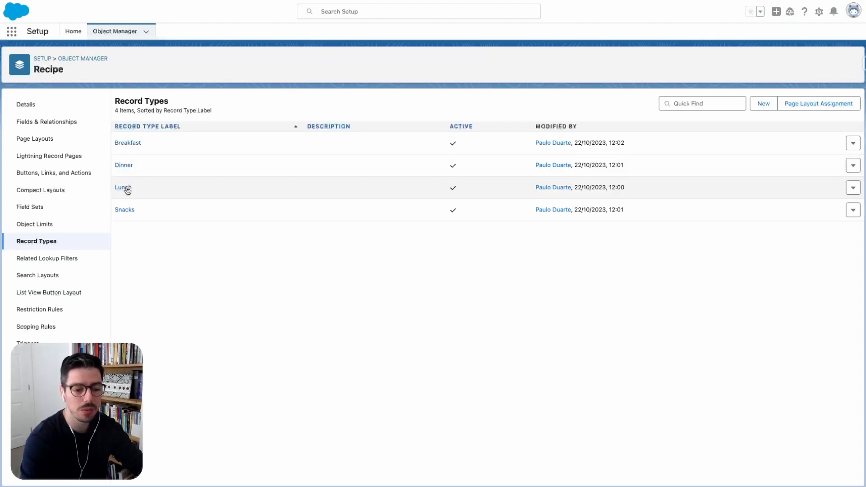
{"action": "left_click", "coordinate": [123, 187]}
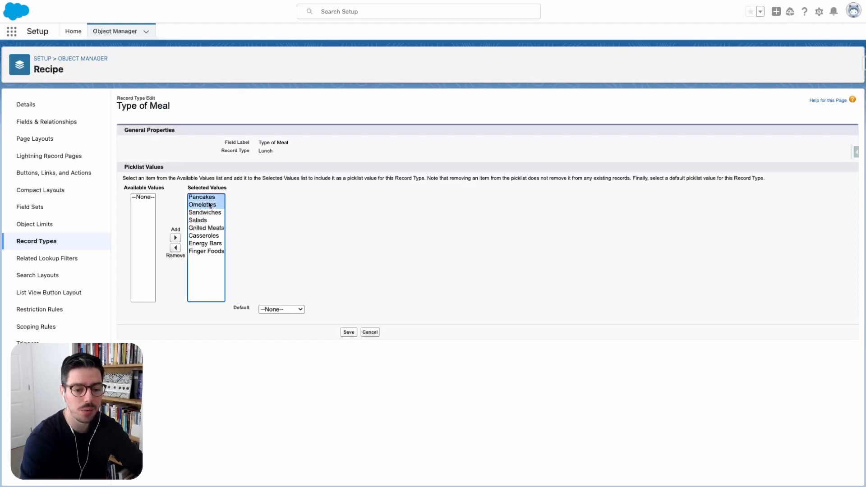
{"action": "left_click", "coordinate": [175, 247]}
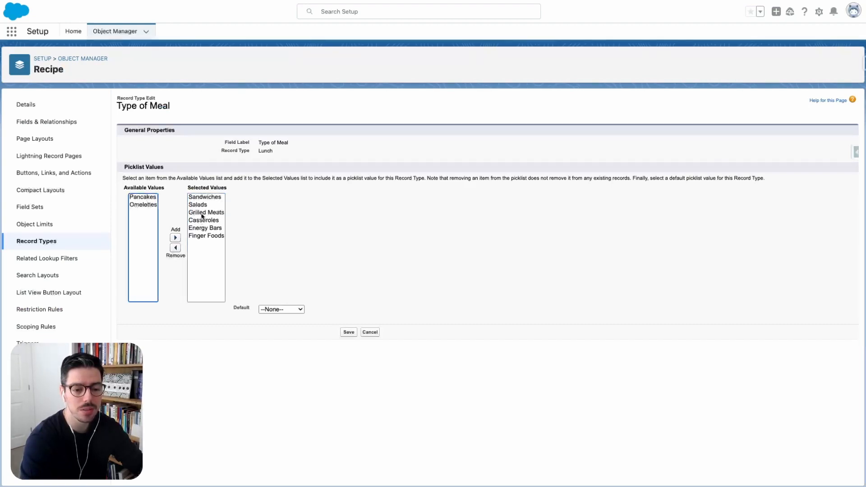
{"action": "left_click", "coordinate": [206, 236]}
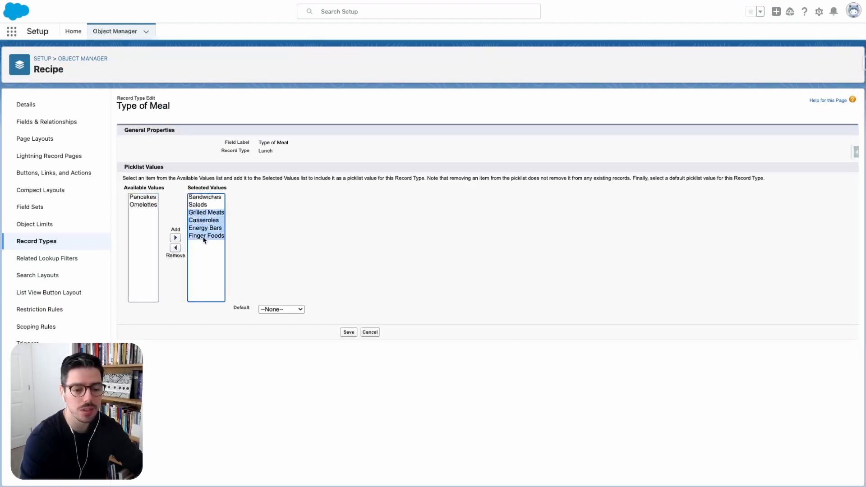
{"action": "left_click", "coordinate": [174, 248]}
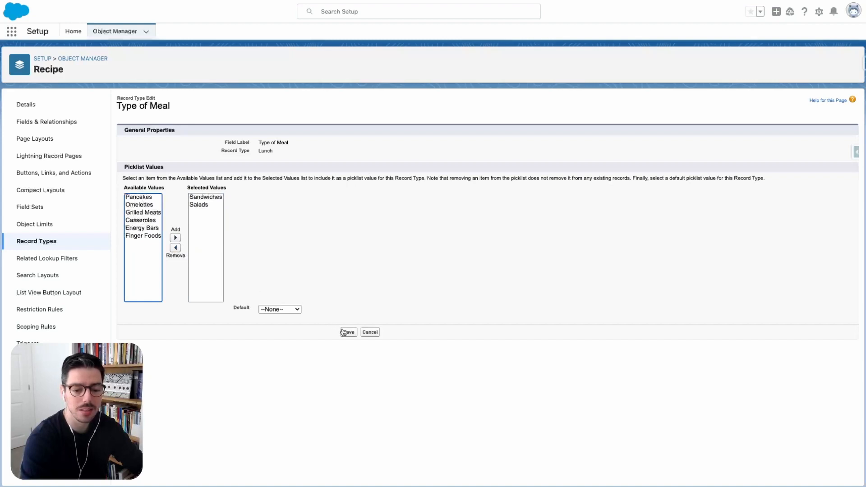
{"action": "left_click", "coordinate": [347, 332]}
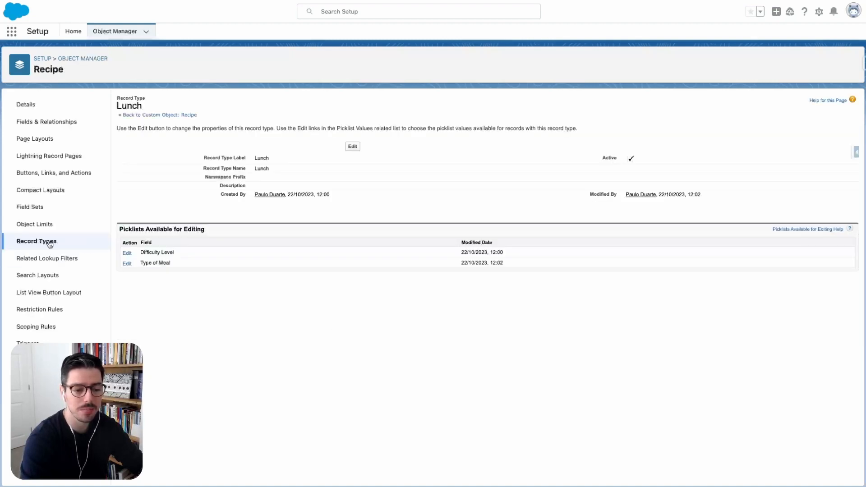
{"action": "left_click", "coordinate": [126, 263]}
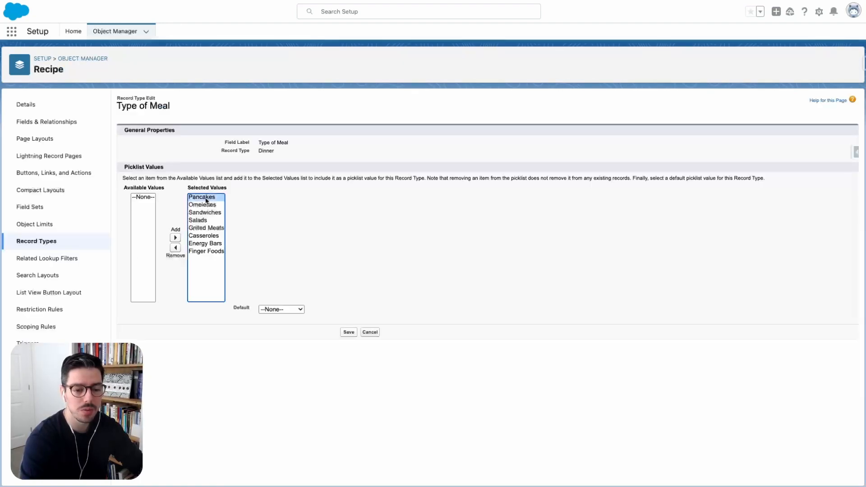
Remove Pancakes through Salads from Dinner's Type of Meal, keeping only Grilled Meats and Casseroles
{"action": "left_click", "coordinate": [197, 220]}
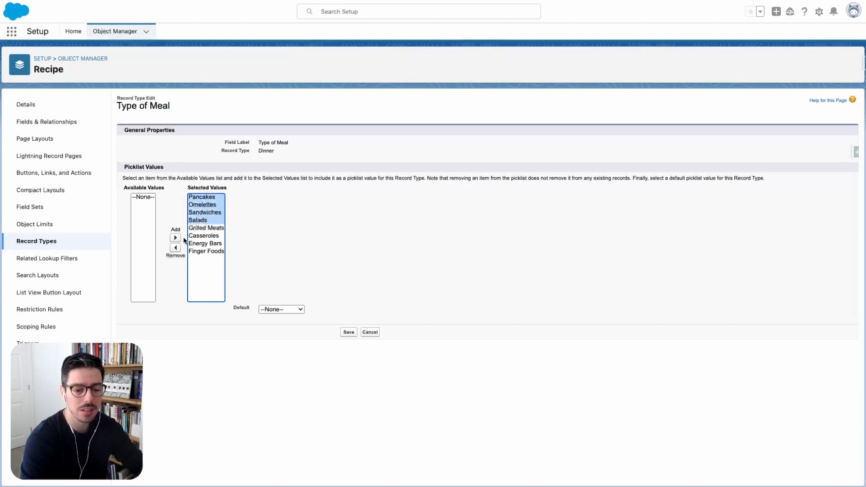
{"action": "left_click", "coordinate": [174, 248]}
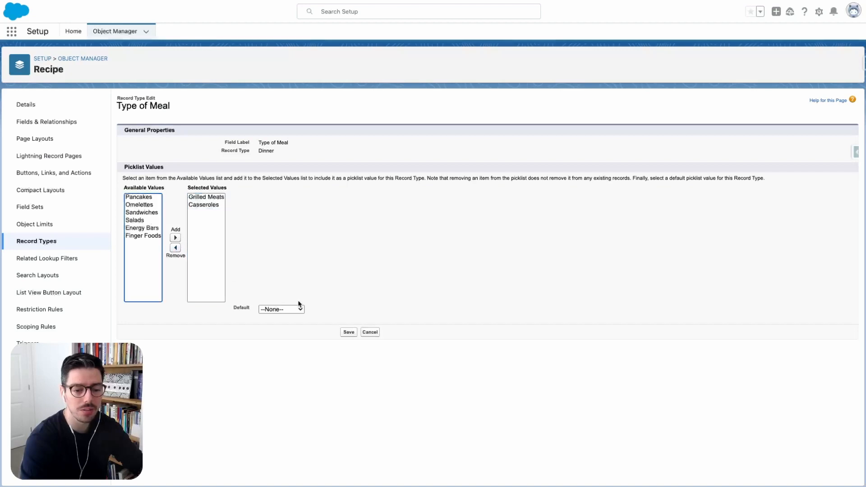
{"action": "left_click", "coordinate": [348, 332]}
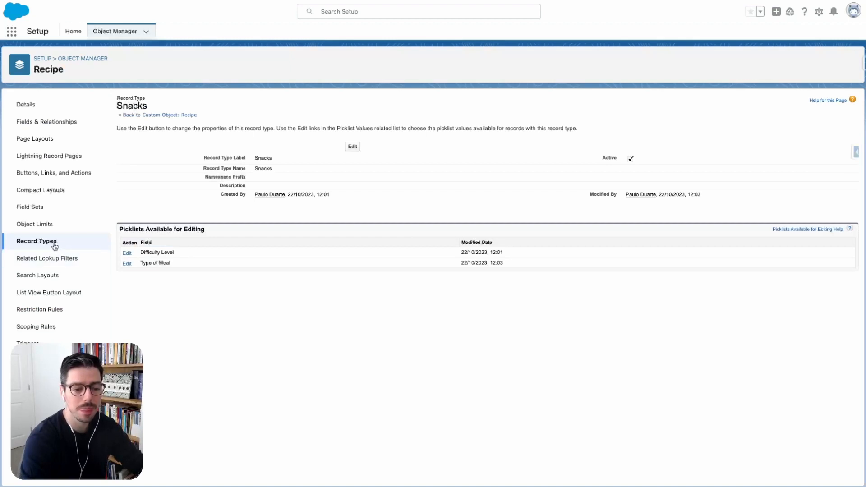
{"action": "left_click", "coordinate": [36, 241]}
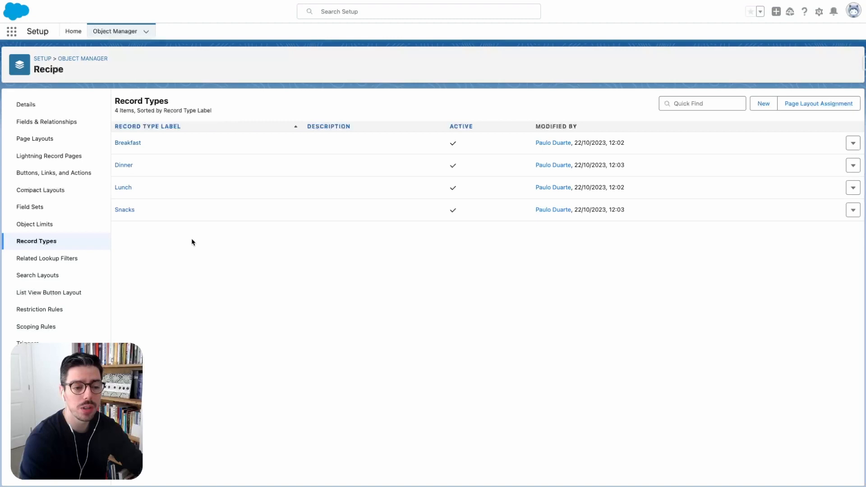
Open a meal page layout from the Recipe object's page layouts list for editing
{"action": "left_click", "coordinate": [35, 138]}
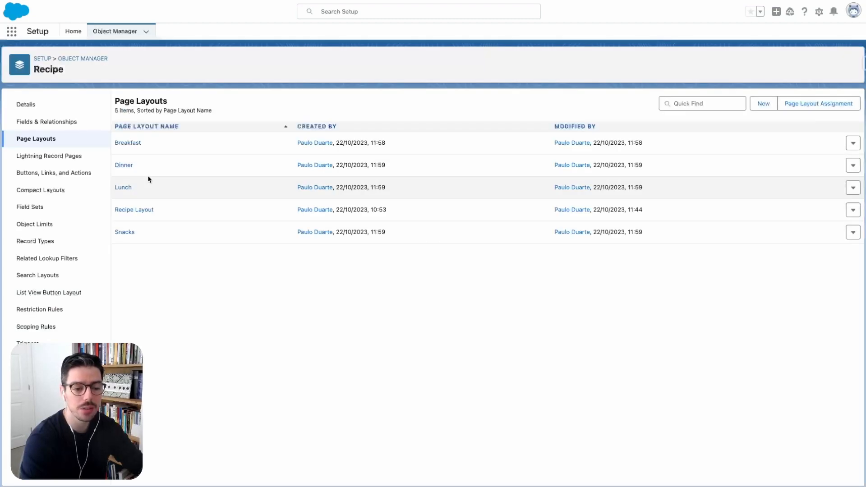
{"action": "left_click", "coordinate": [128, 143]}
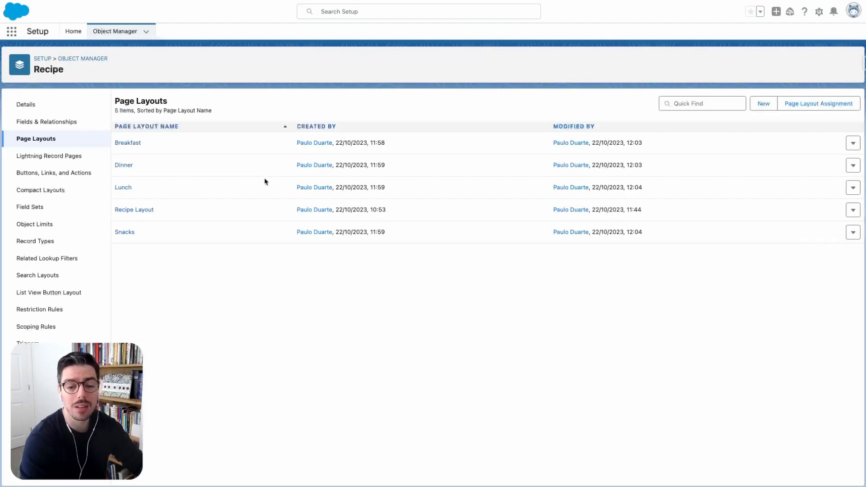
{"action": "mouse_move", "coordinate": [276, 255]}
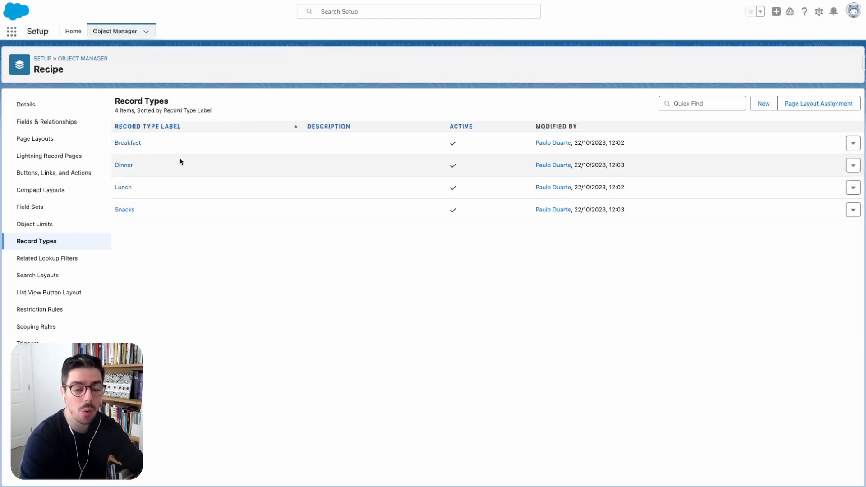
{"action": "mouse_move", "coordinate": [194, 219]}
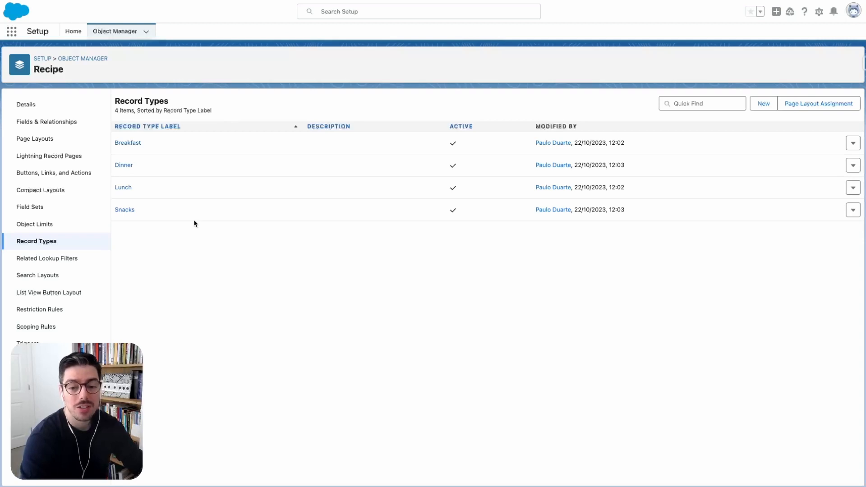
{"action": "mouse_move", "coordinate": [280, 253]}
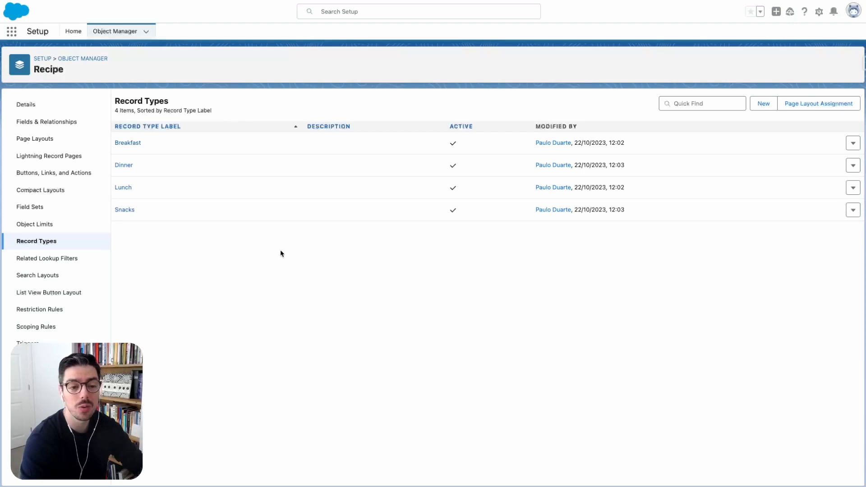
{"action": "mouse_move", "coordinate": [215, 266]}
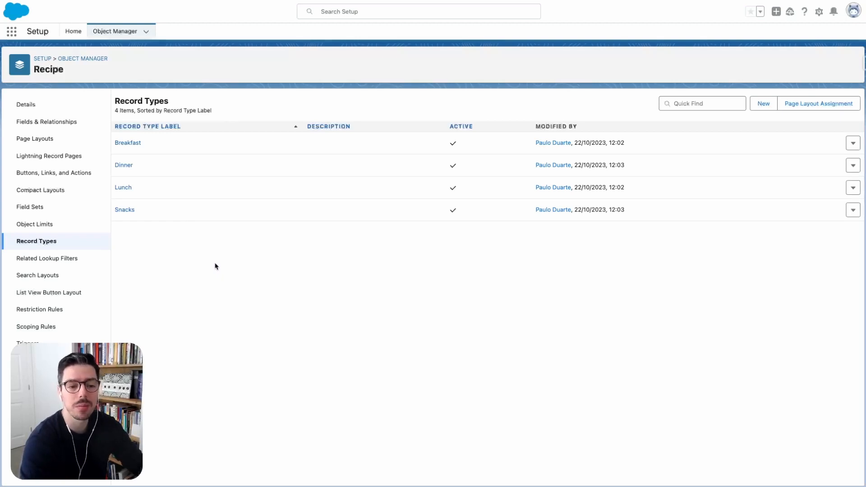